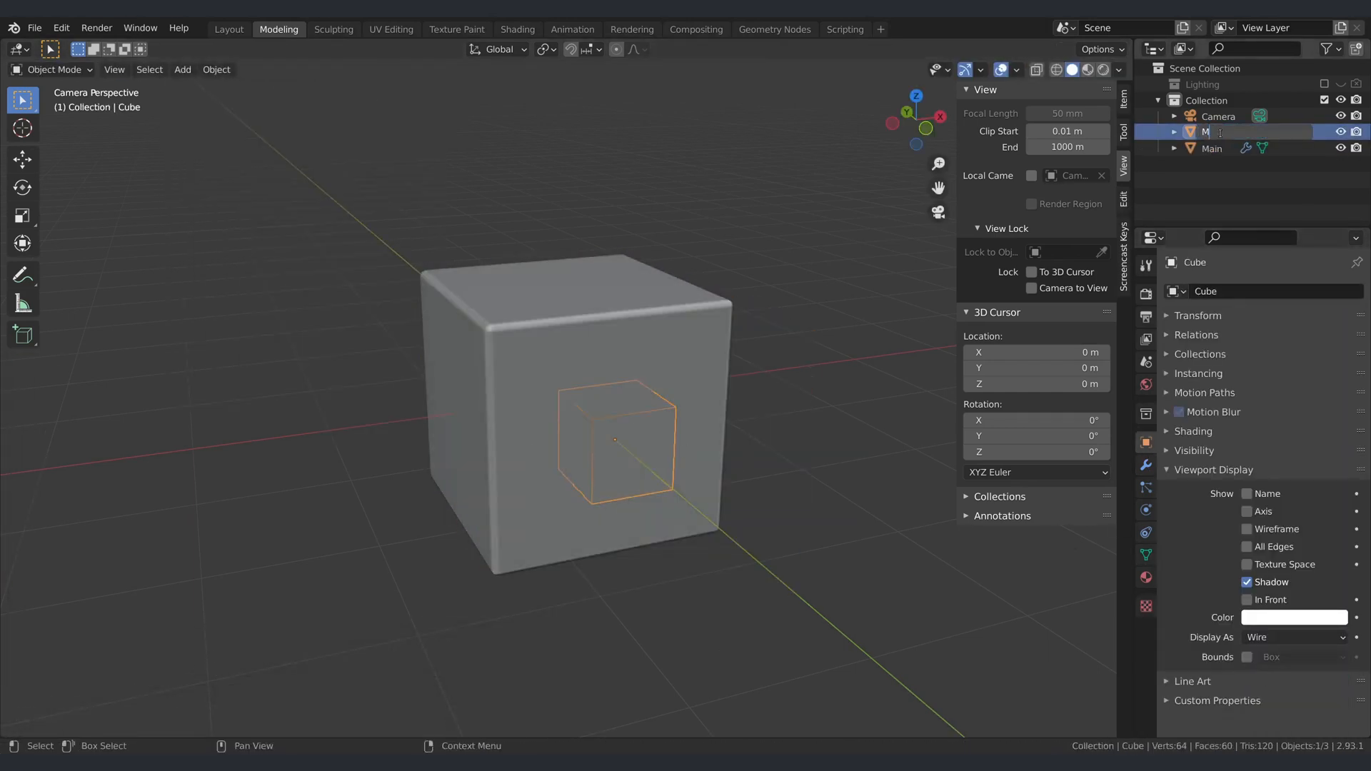
# Reset to a fresh scene with the default cube and begin renaming it in the Outliner.
pyautogui.click(1213, 147)
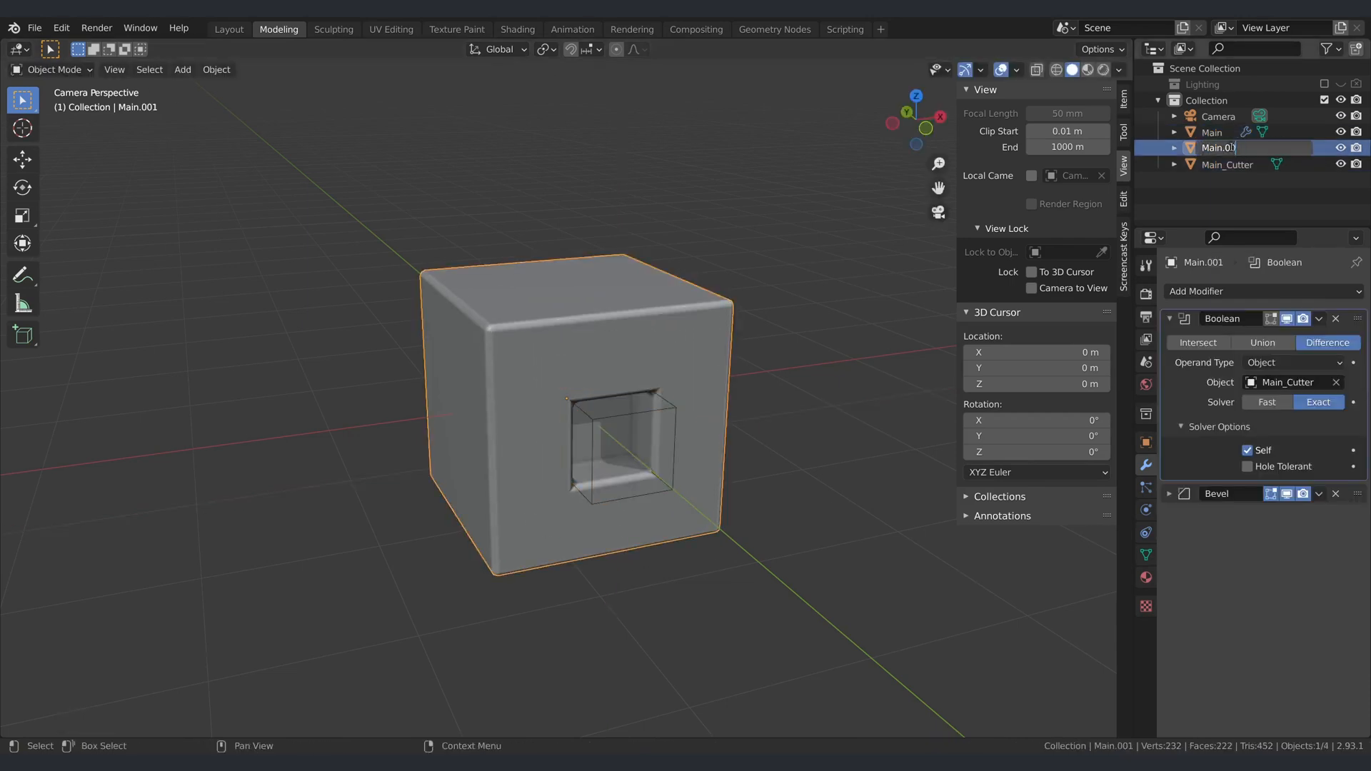
pyautogui.click(1196, 342)
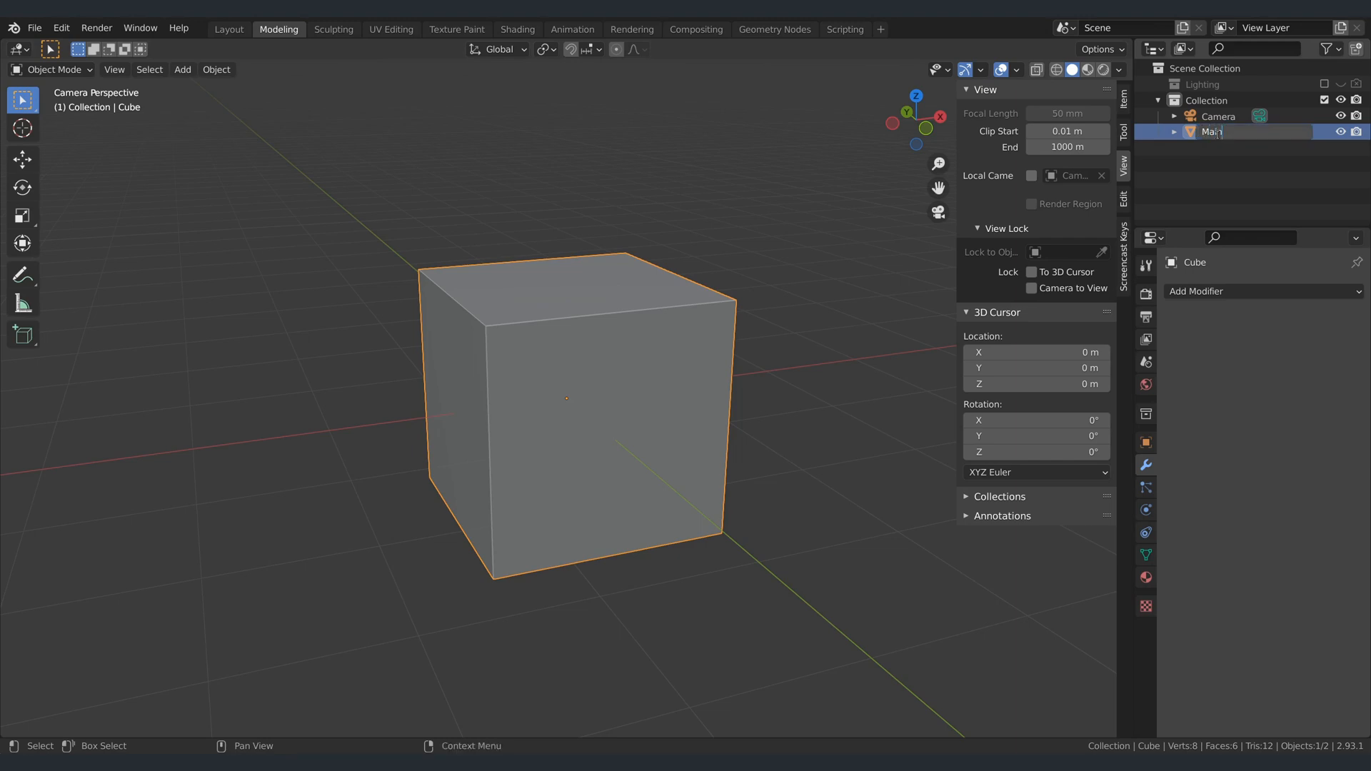
# Rename the cube Main and add a Bevel modifier with Amount 0.005 m and 2 segments.
pyautogui.write('Main')
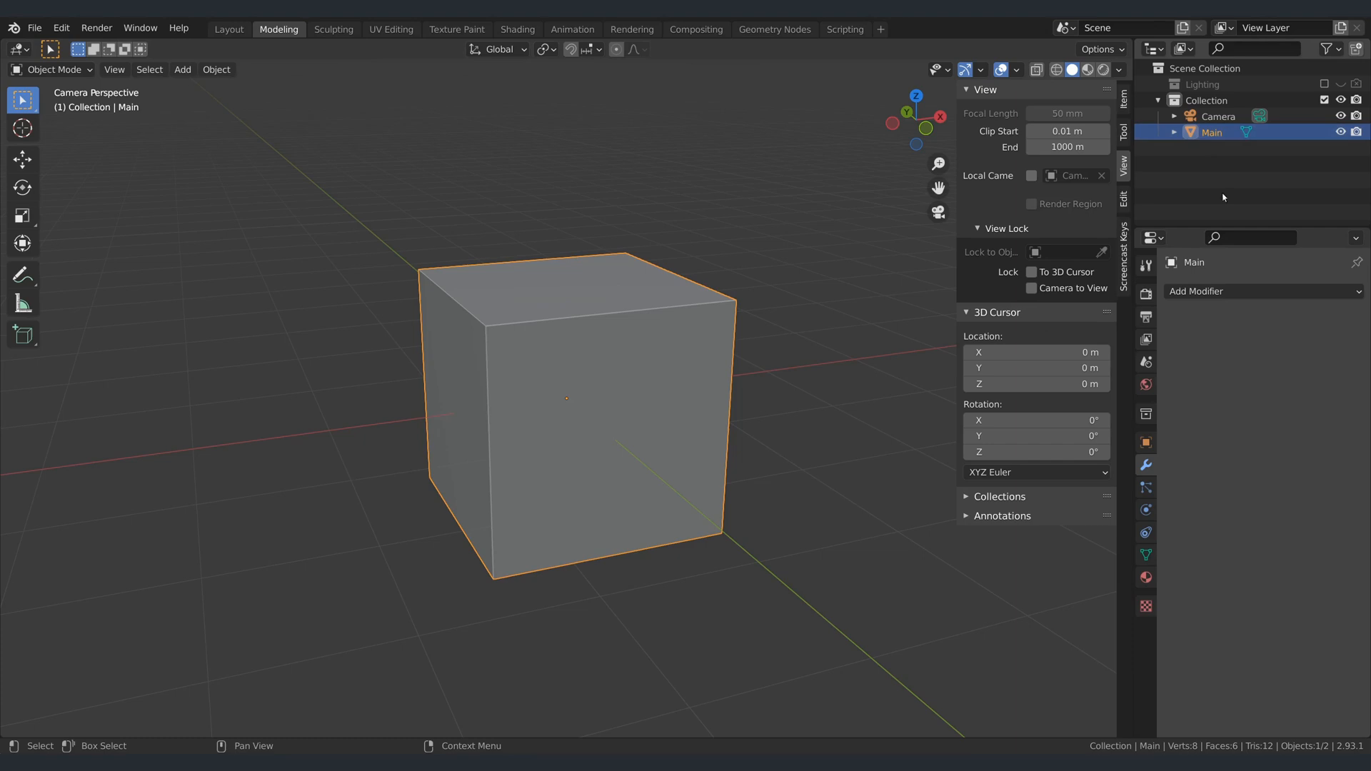
pyautogui.click(1232, 291)
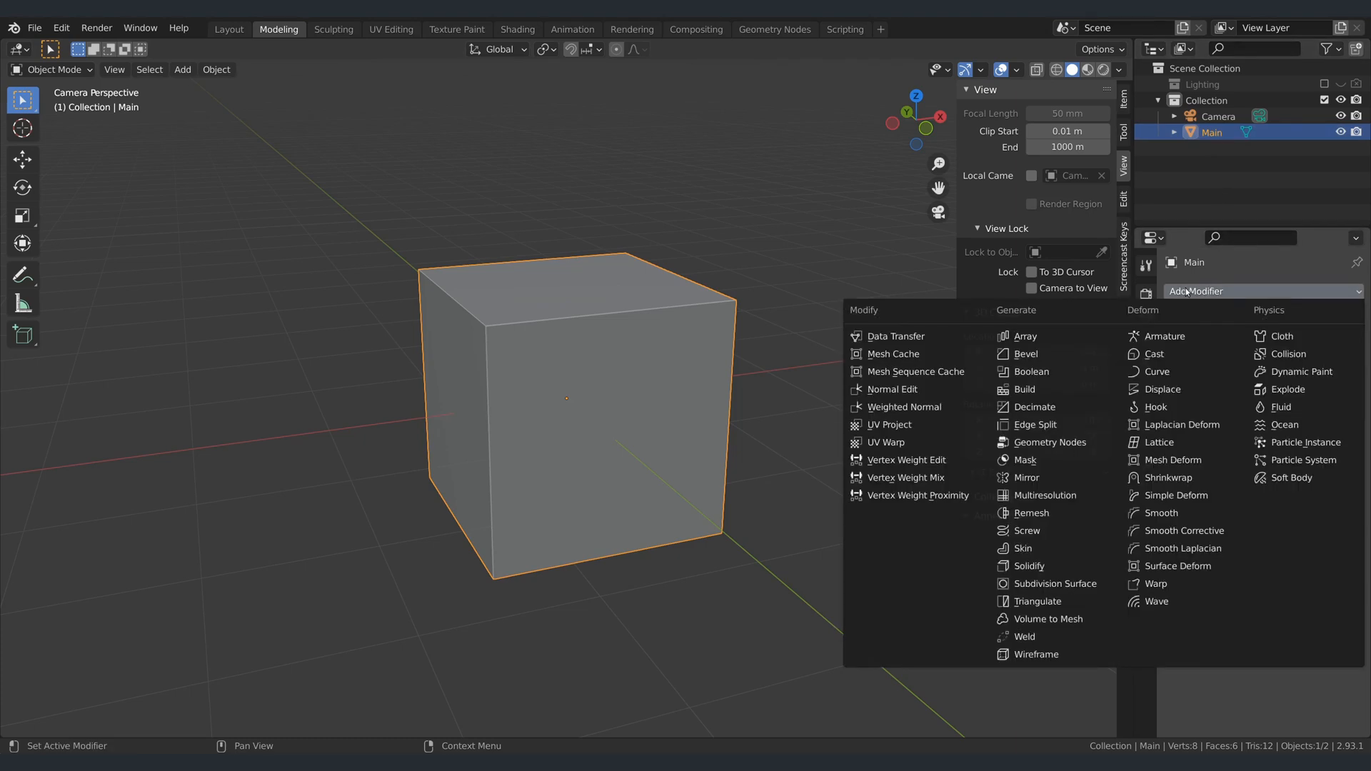
pyautogui.click(1025, 353)
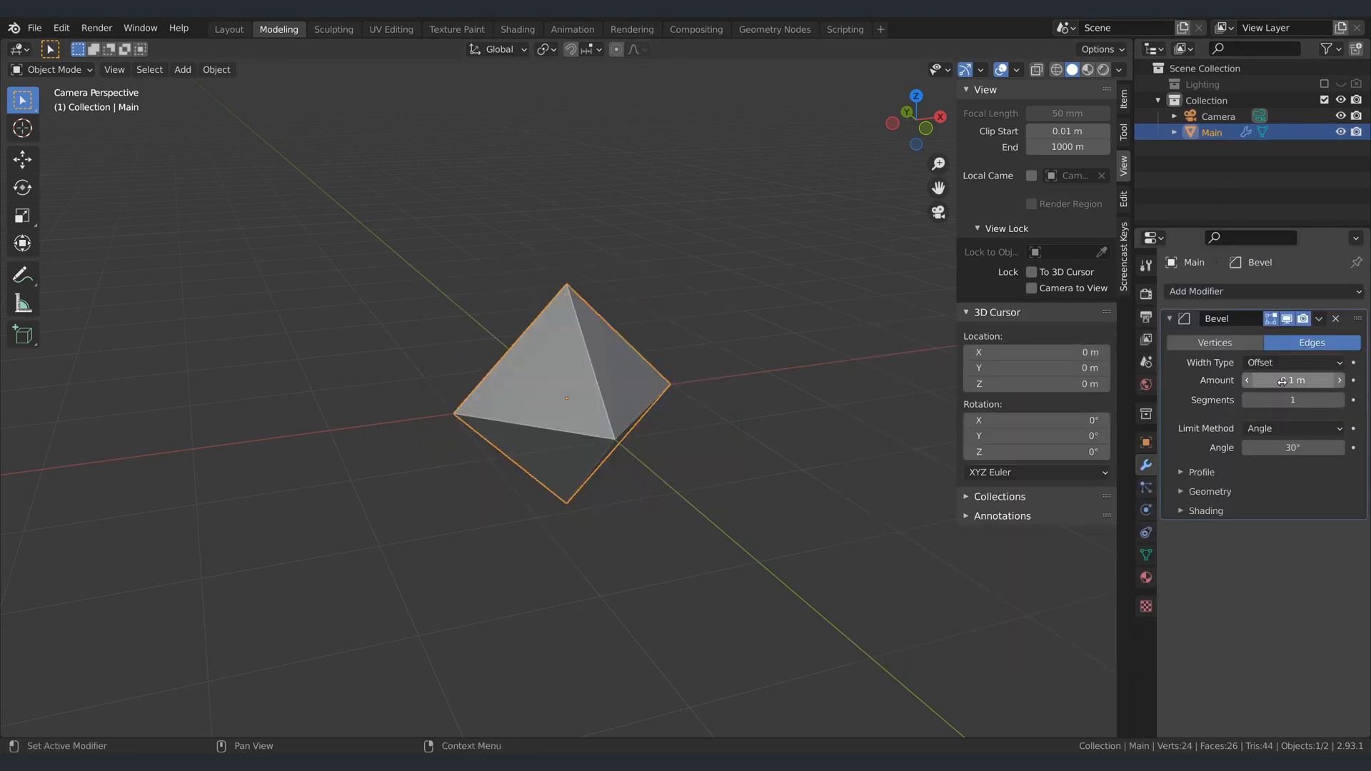
pyautogui.click(1292, 380)
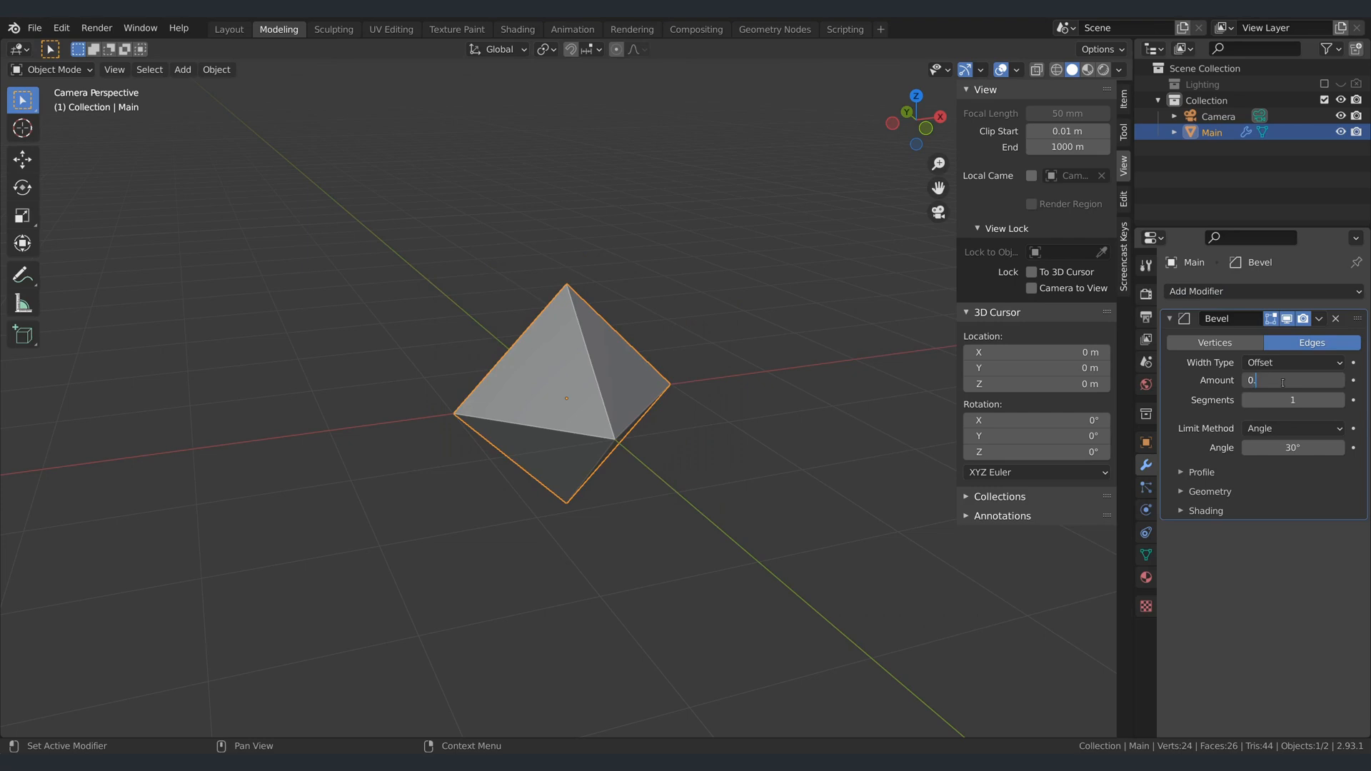
pyautogui.write('0.005 m')
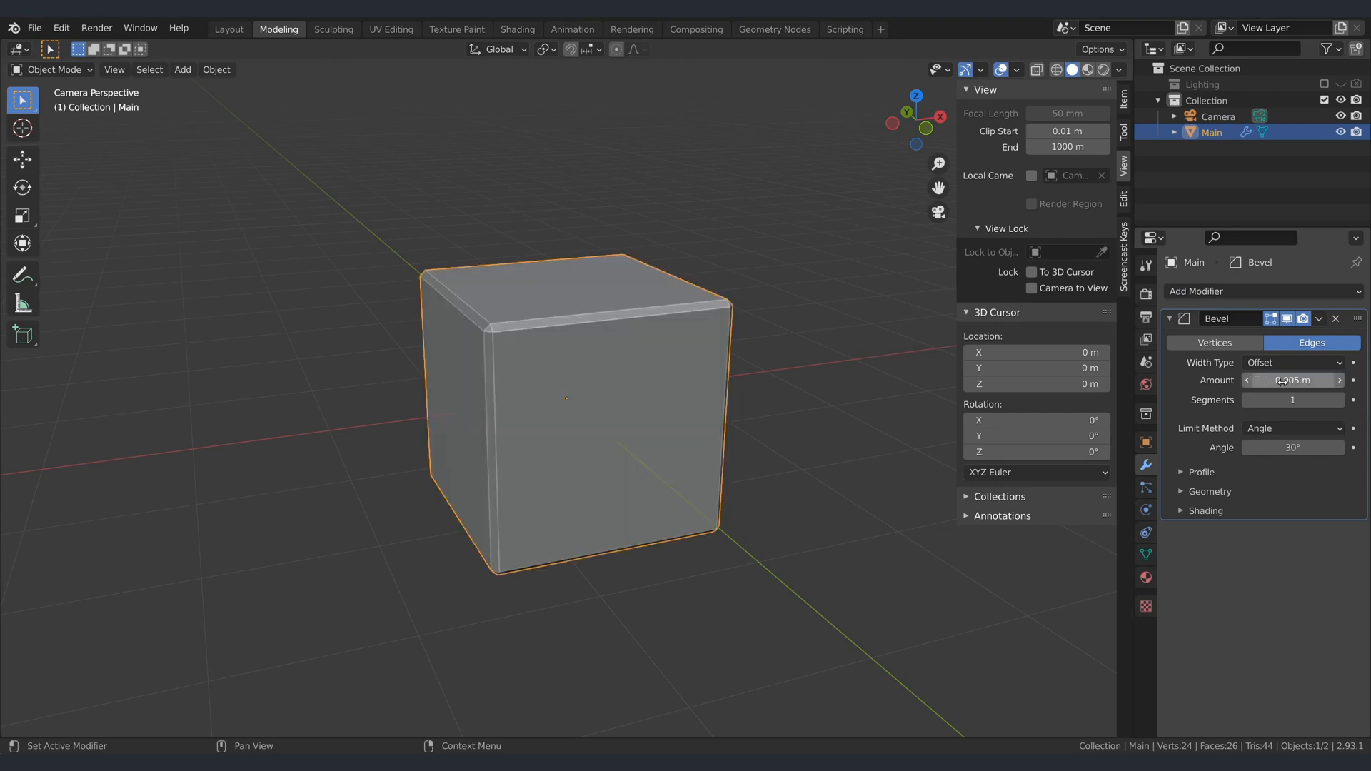
pyautogui.click(1338, 400)
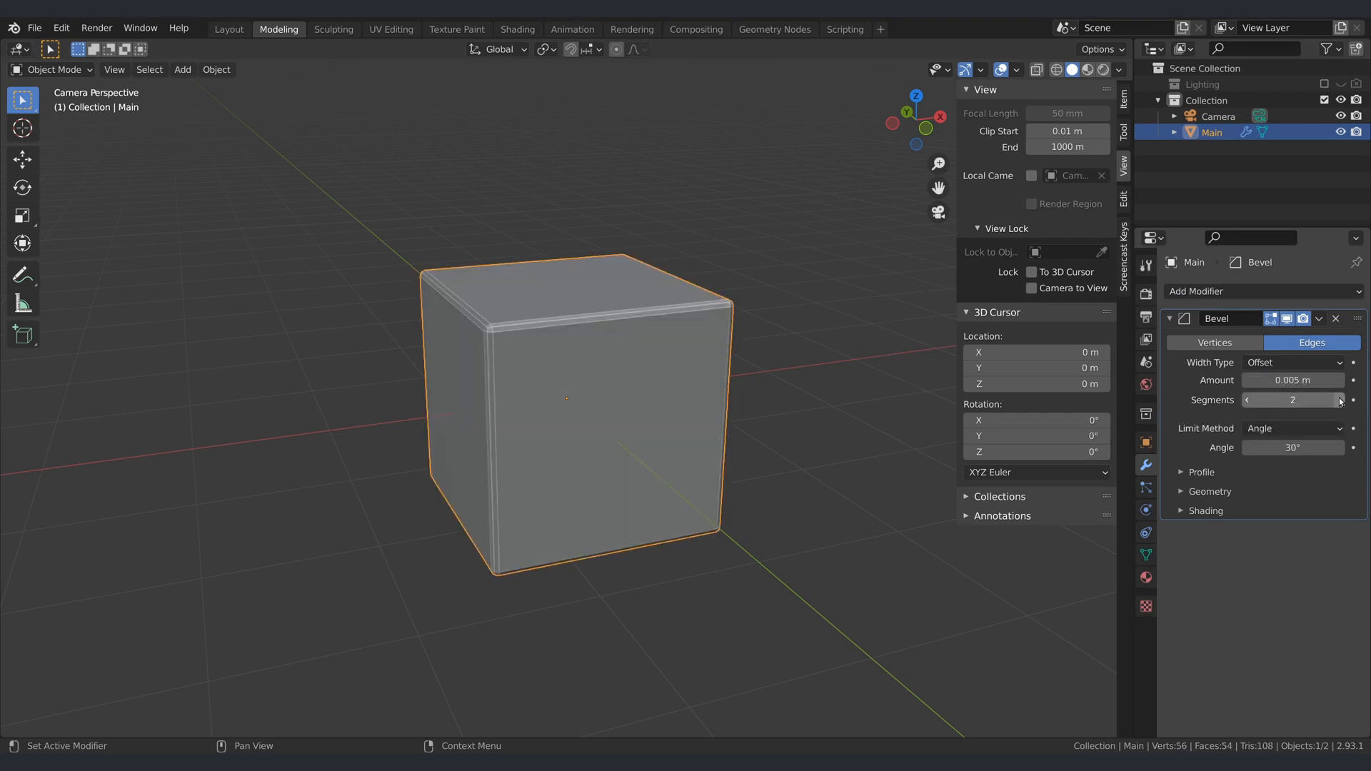
# Enable Harden Normals on the bevel and Auto Smooth in the mesh's normal settings.
pyautogui.click(1180, 512)
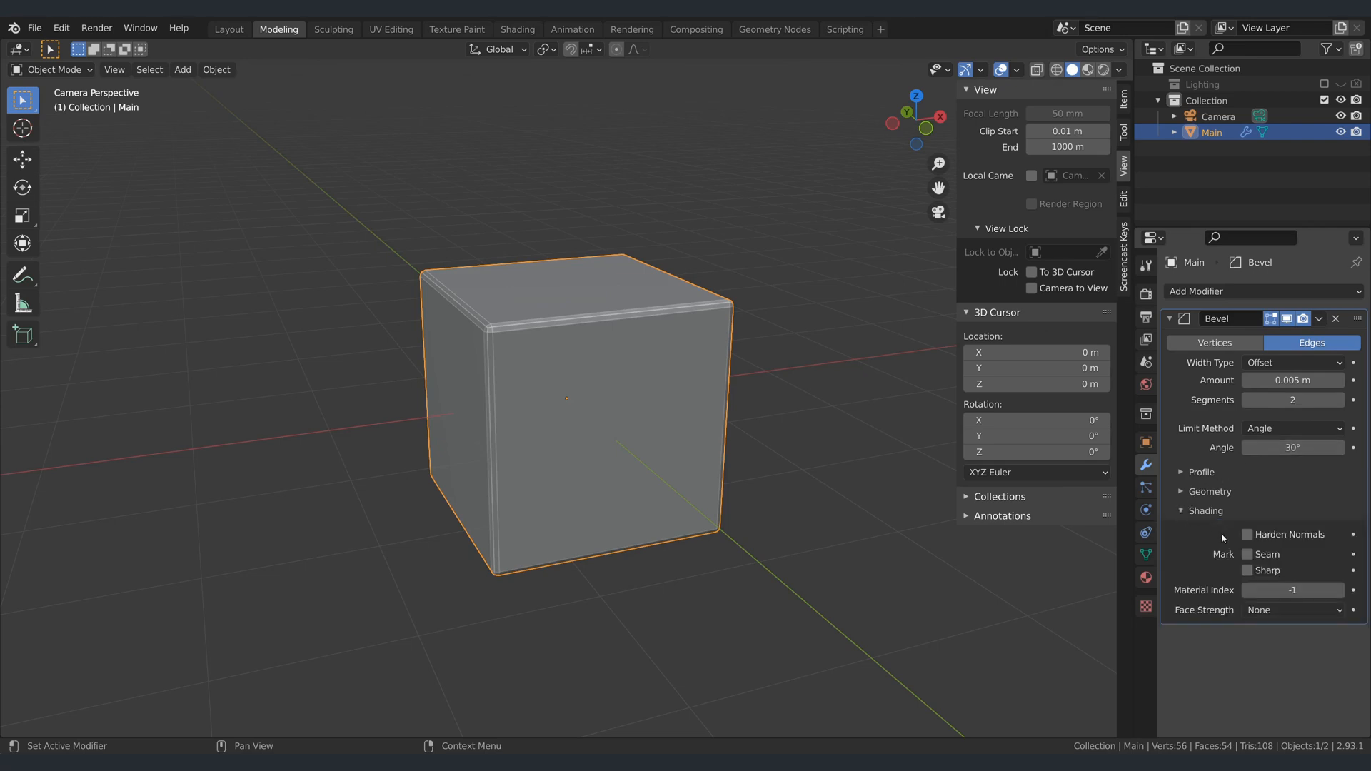
pyautogui.click(1245, 534)
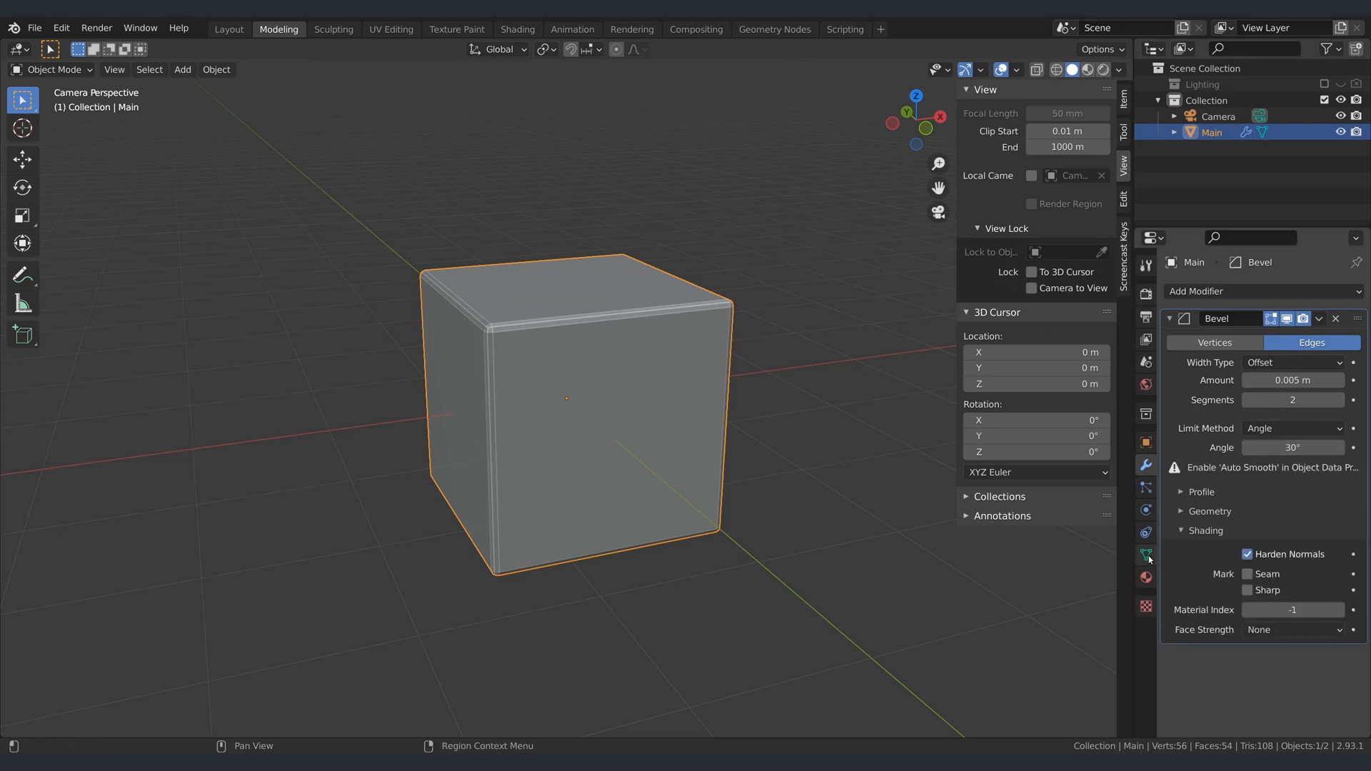
pyautogui.click(1145, 554)
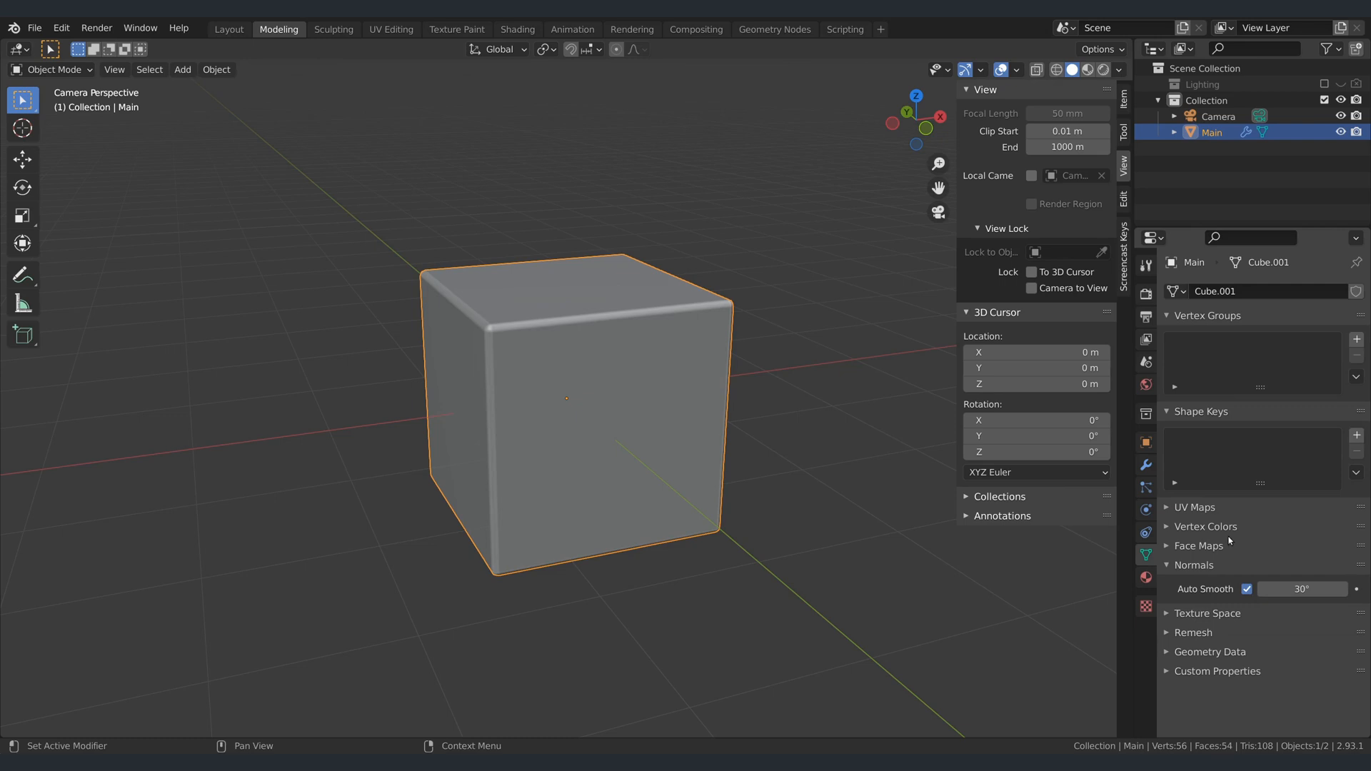
pyautogui.click(1145, 464)
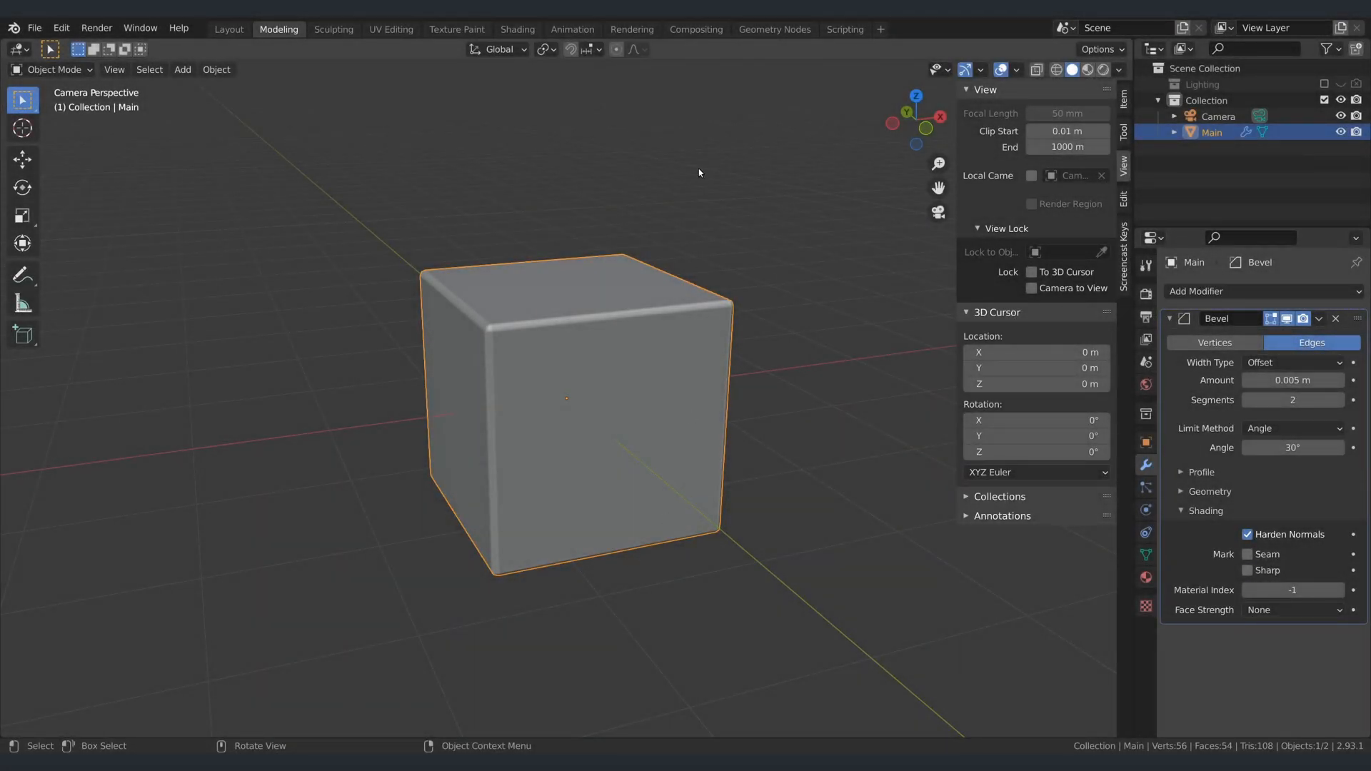
# Add a new cube and shrink it in Edit Mode to sit inside Main's front face.
pyautogui.click(182, 69)
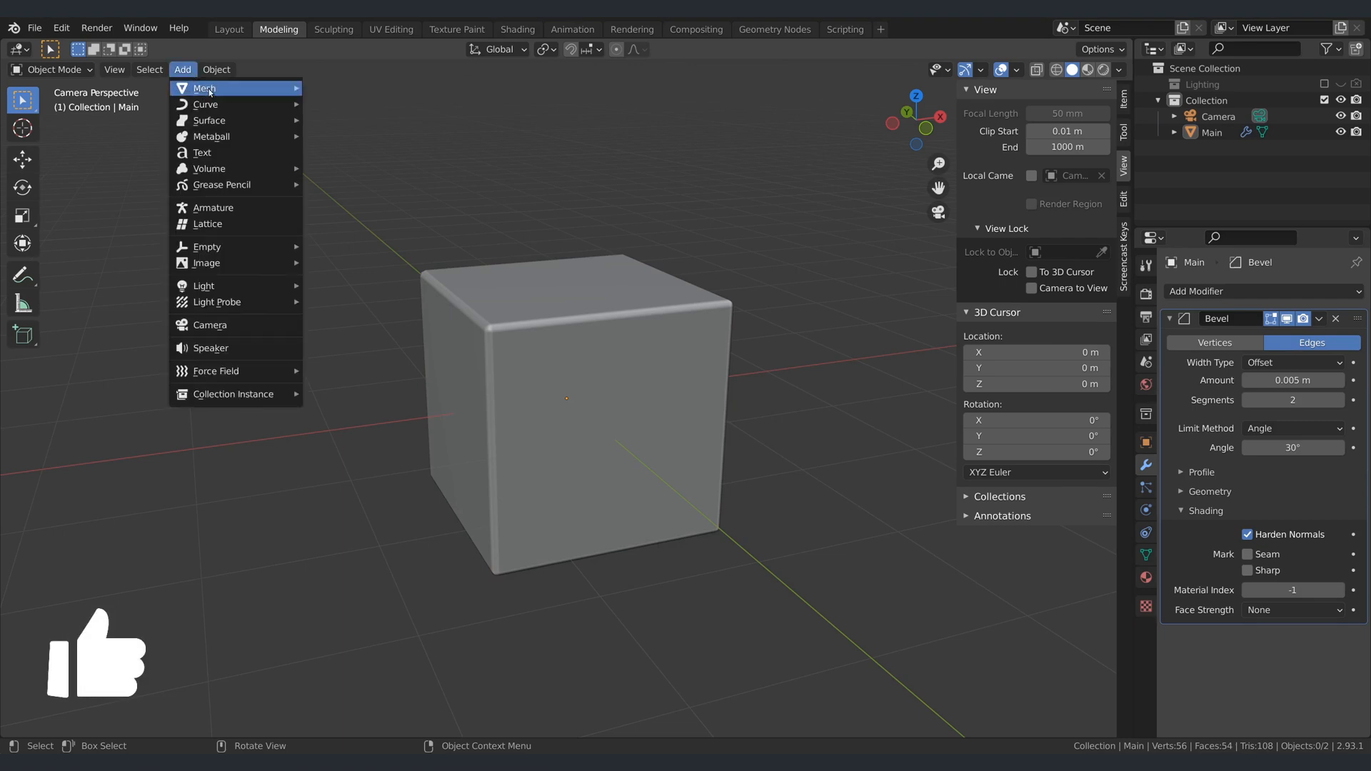
pyautogui.click(204, 87)
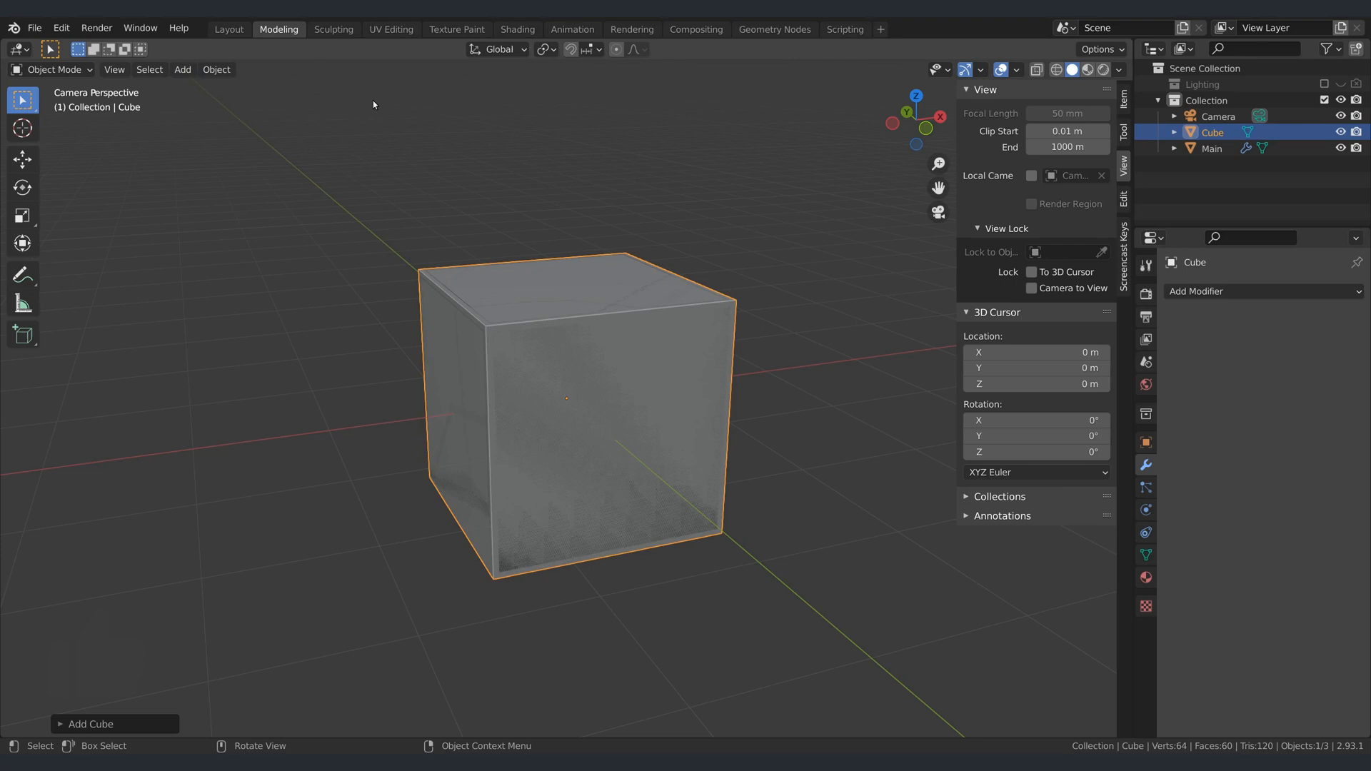
pyautogui.press('g')
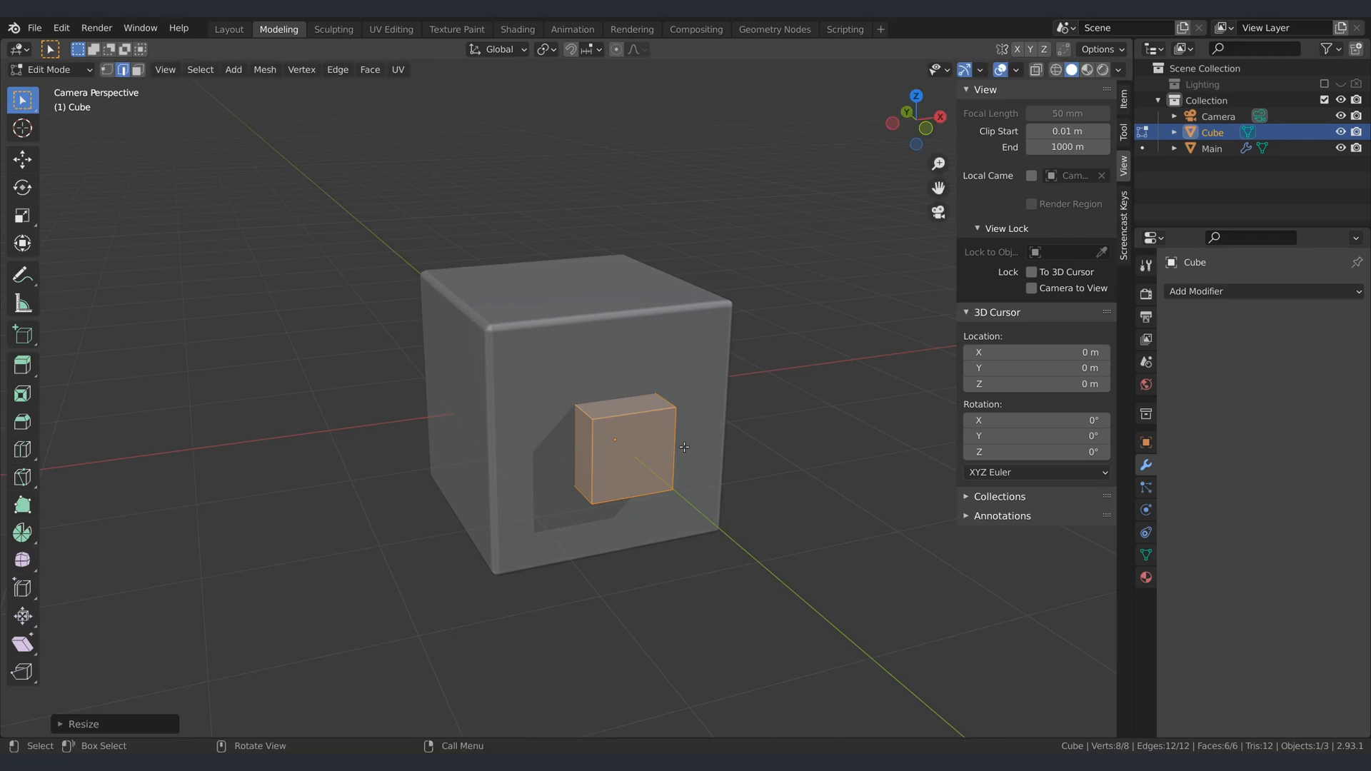
pyautogui.press('Tab')
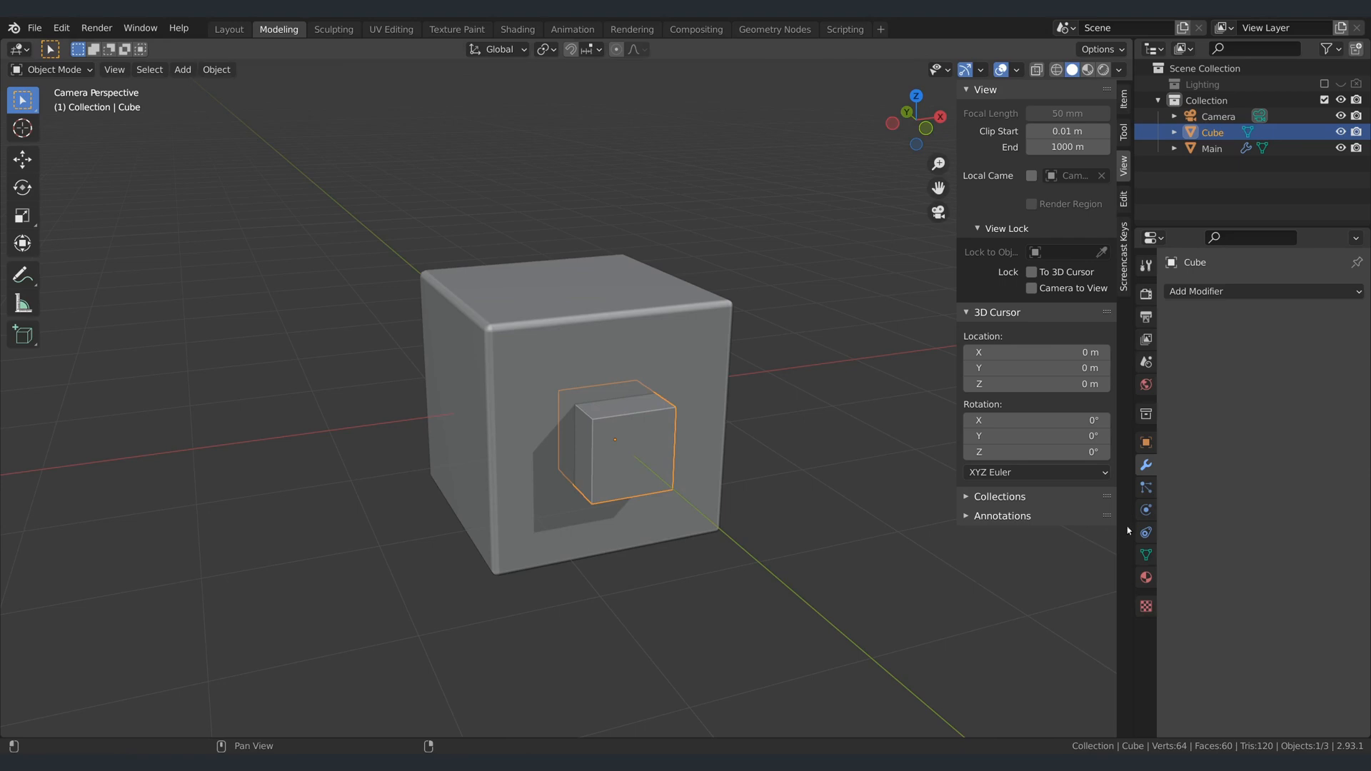
# Display the new cube as Wire only and rename it Main_Cutter.
pyautogui.click(1144, 441)
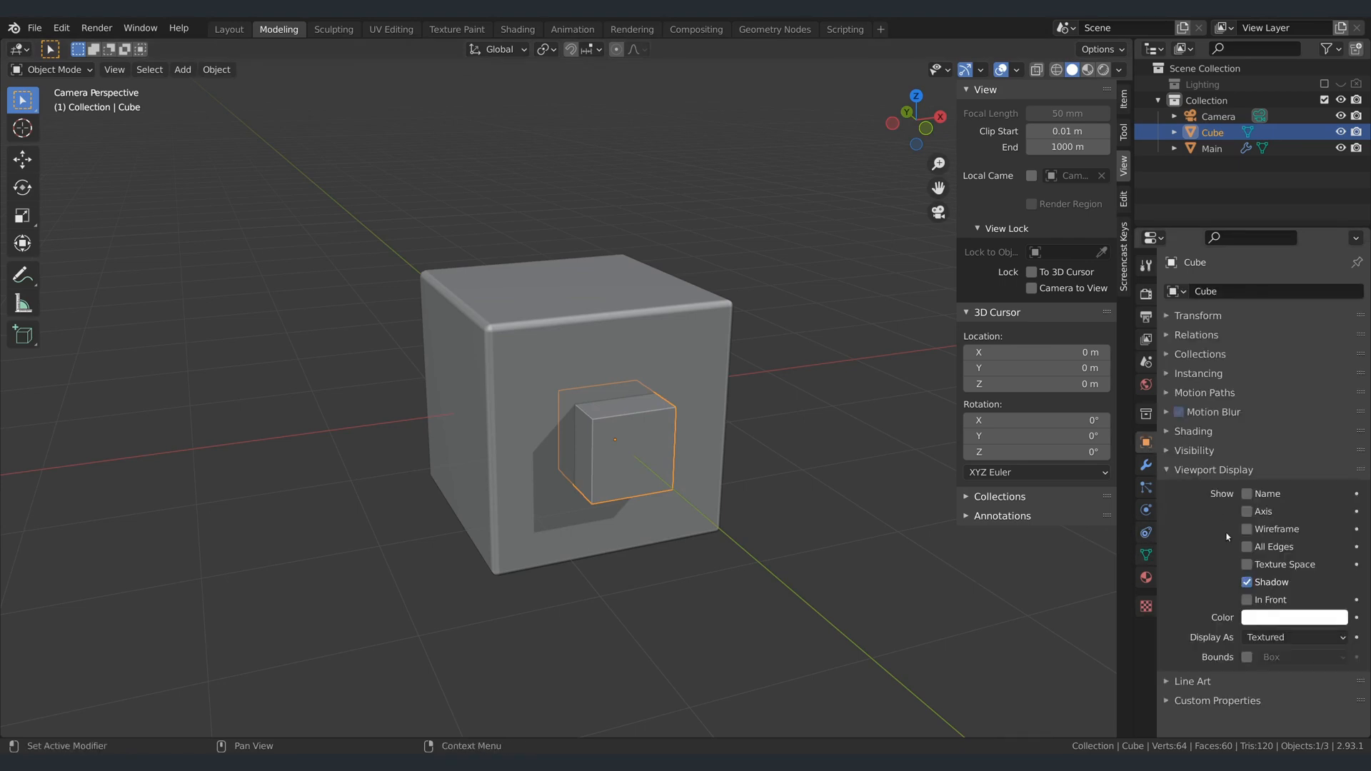
pyautogui.click(1293, 637)
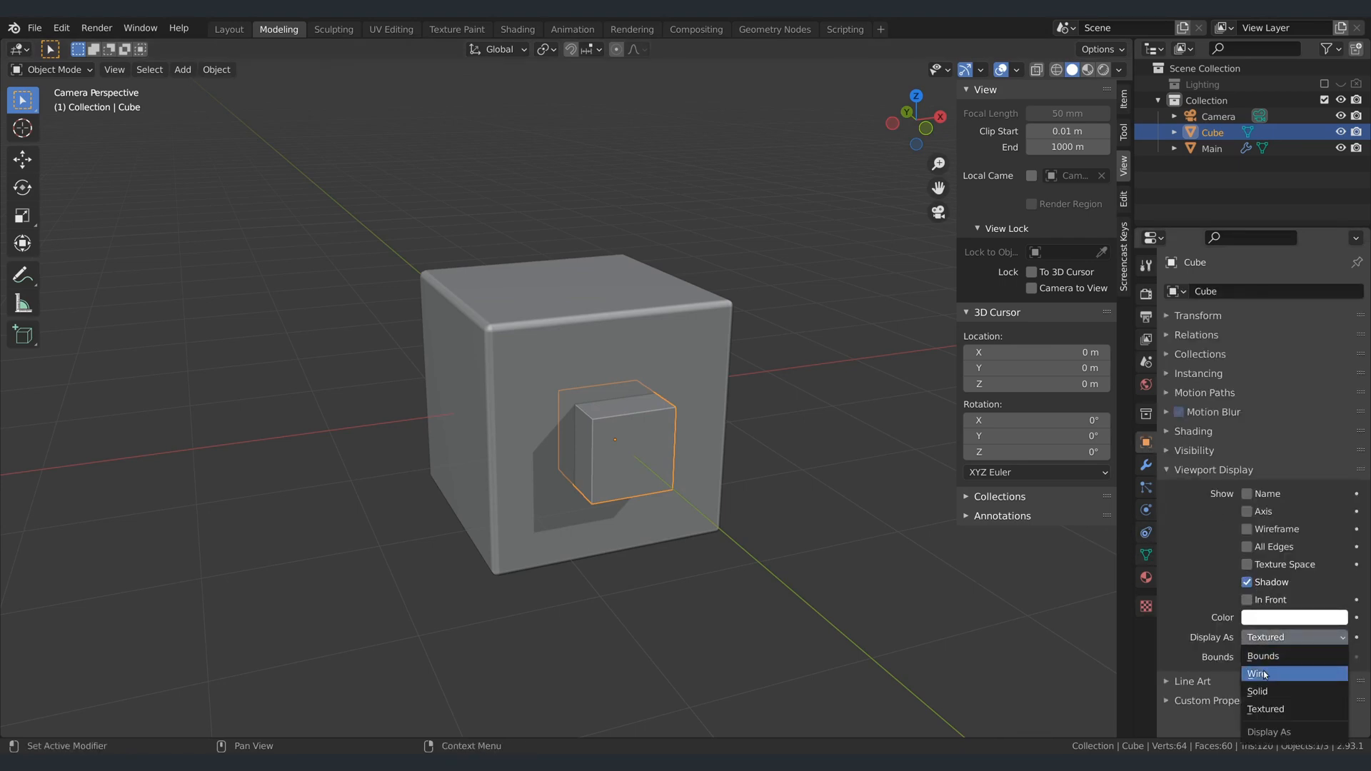
pyautogui.click(1256, 674)
pyautogui.write('M')
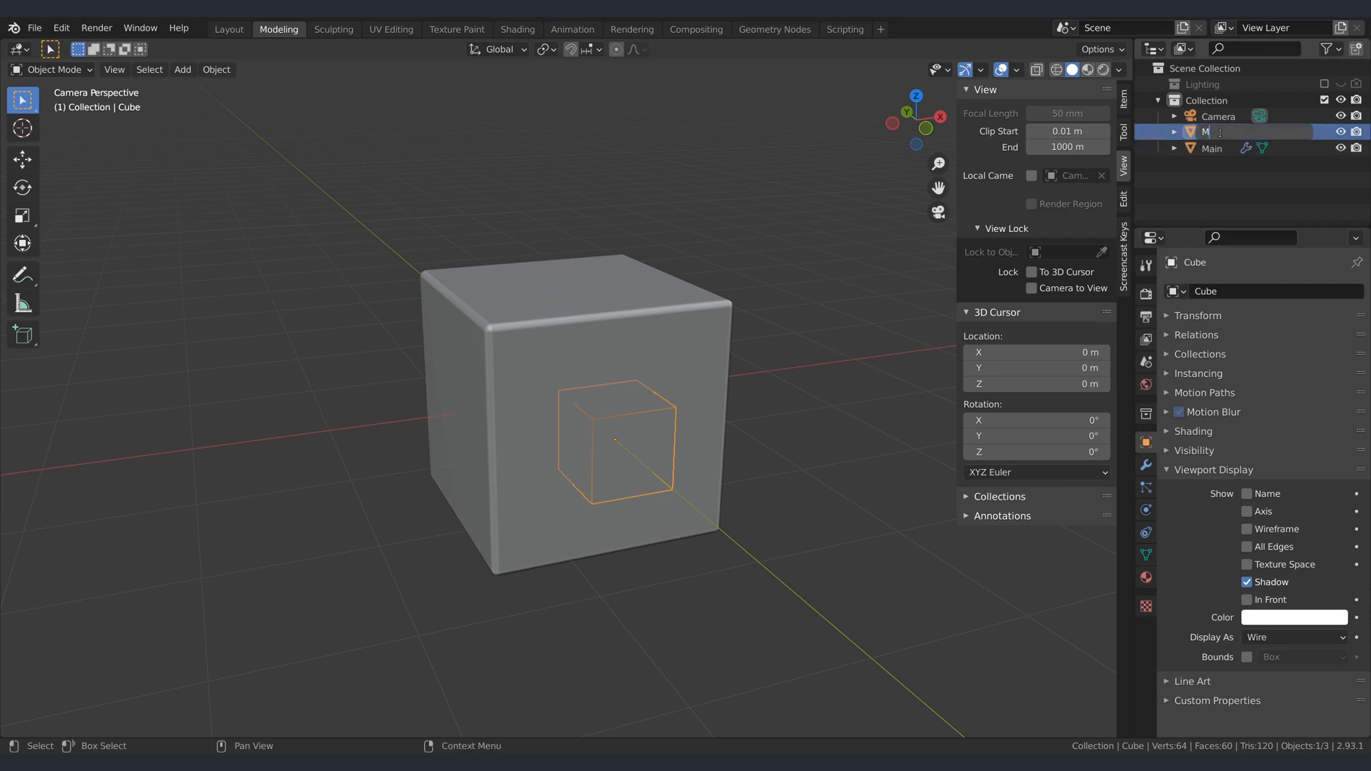
pyautogui.write('ain_Cutter')
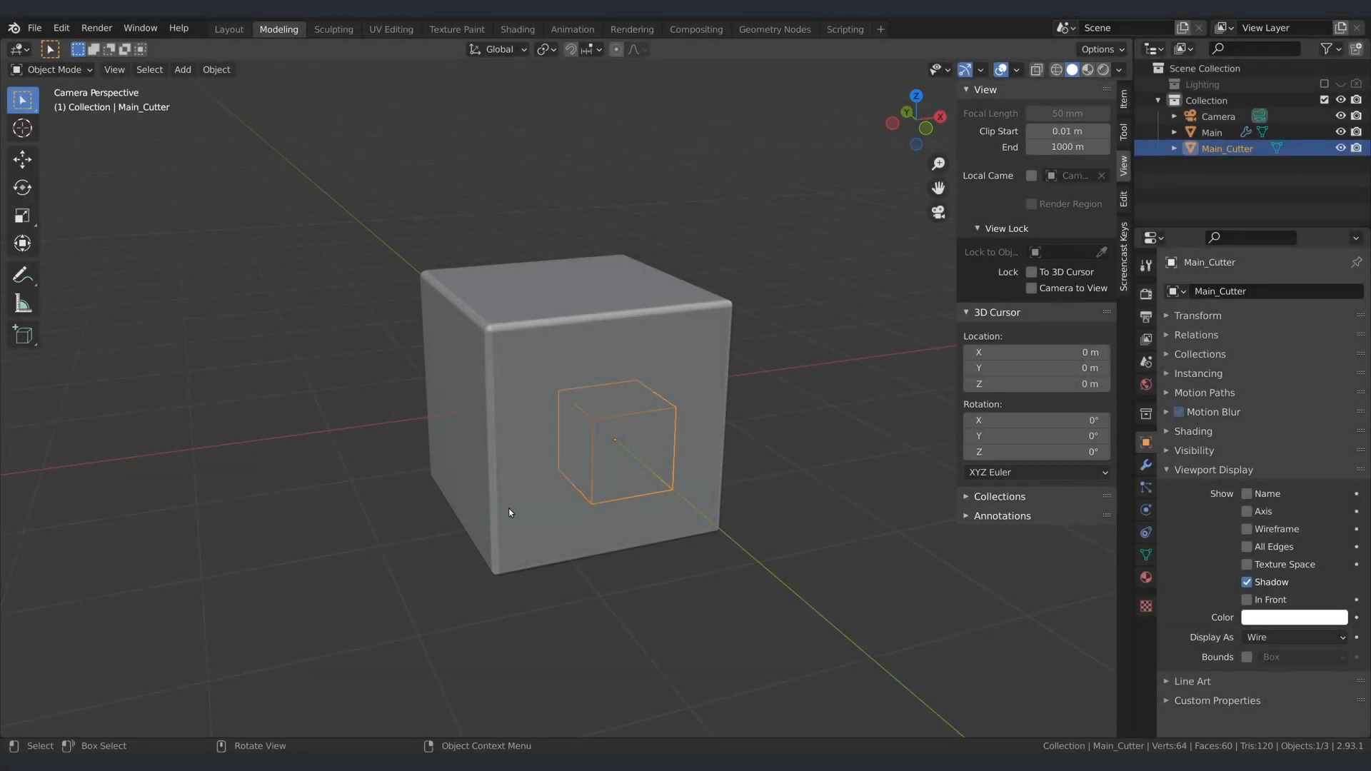
pyautogui.moveTo(501, 367)
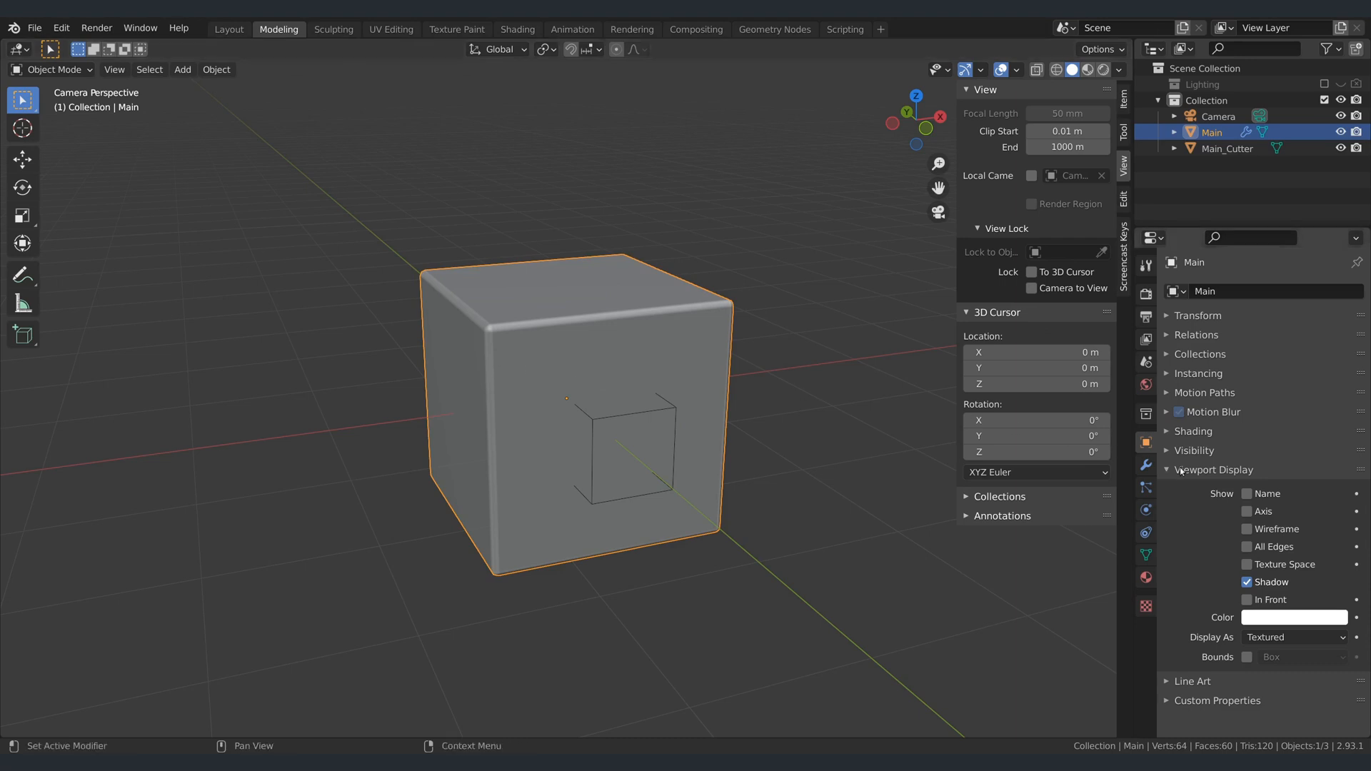
# Add a Boolean modifier to Main using Main_Cutter as the object, with Self intersection enabled.
pyautogui.click(1144, 464)
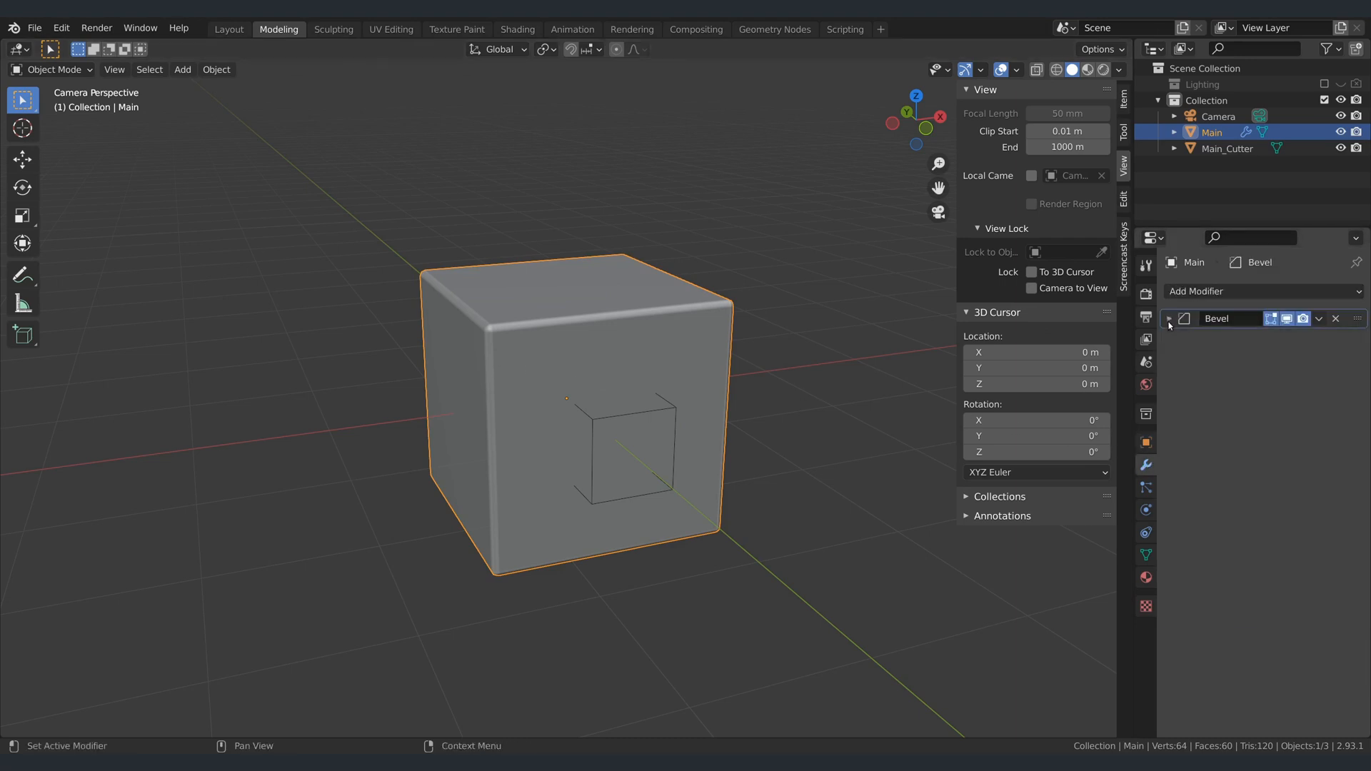
pyautogui.click(1224, 292)
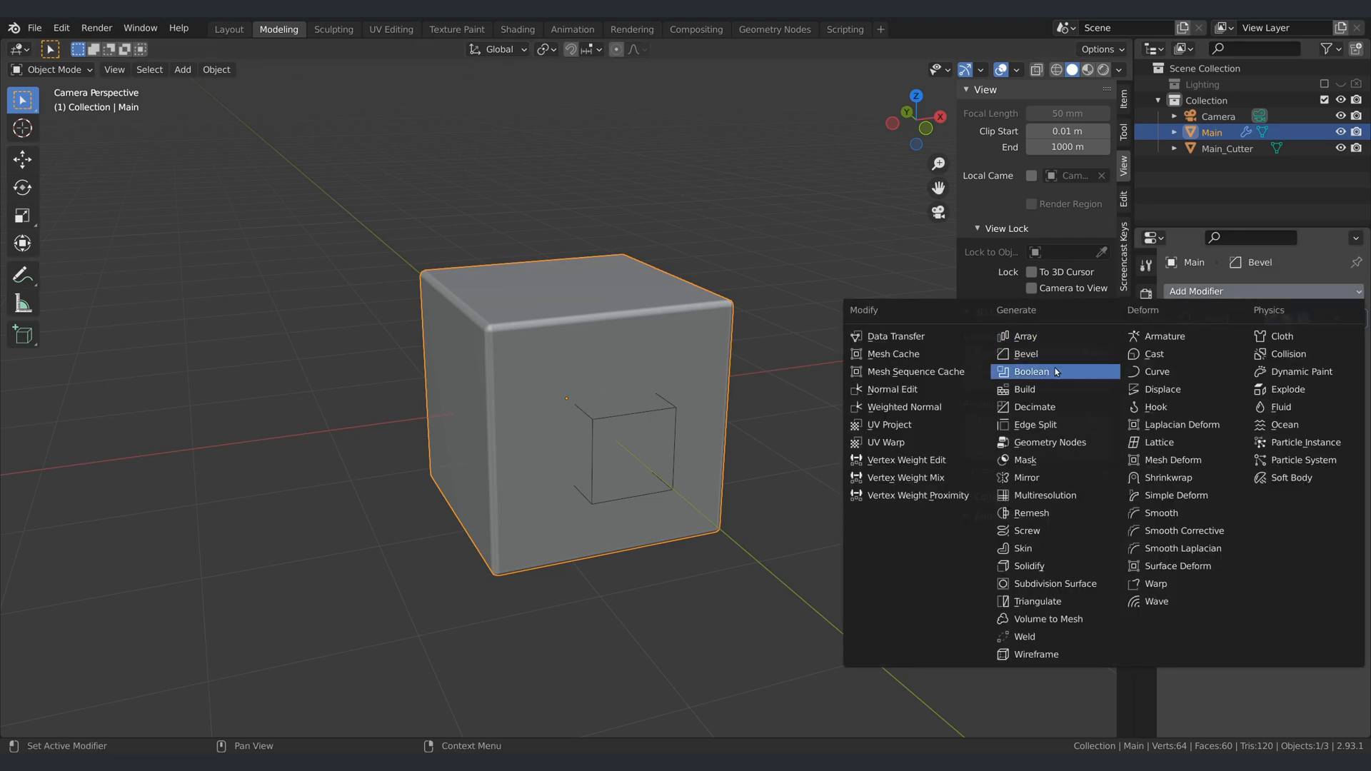
pyautogui.click(1031, 371)
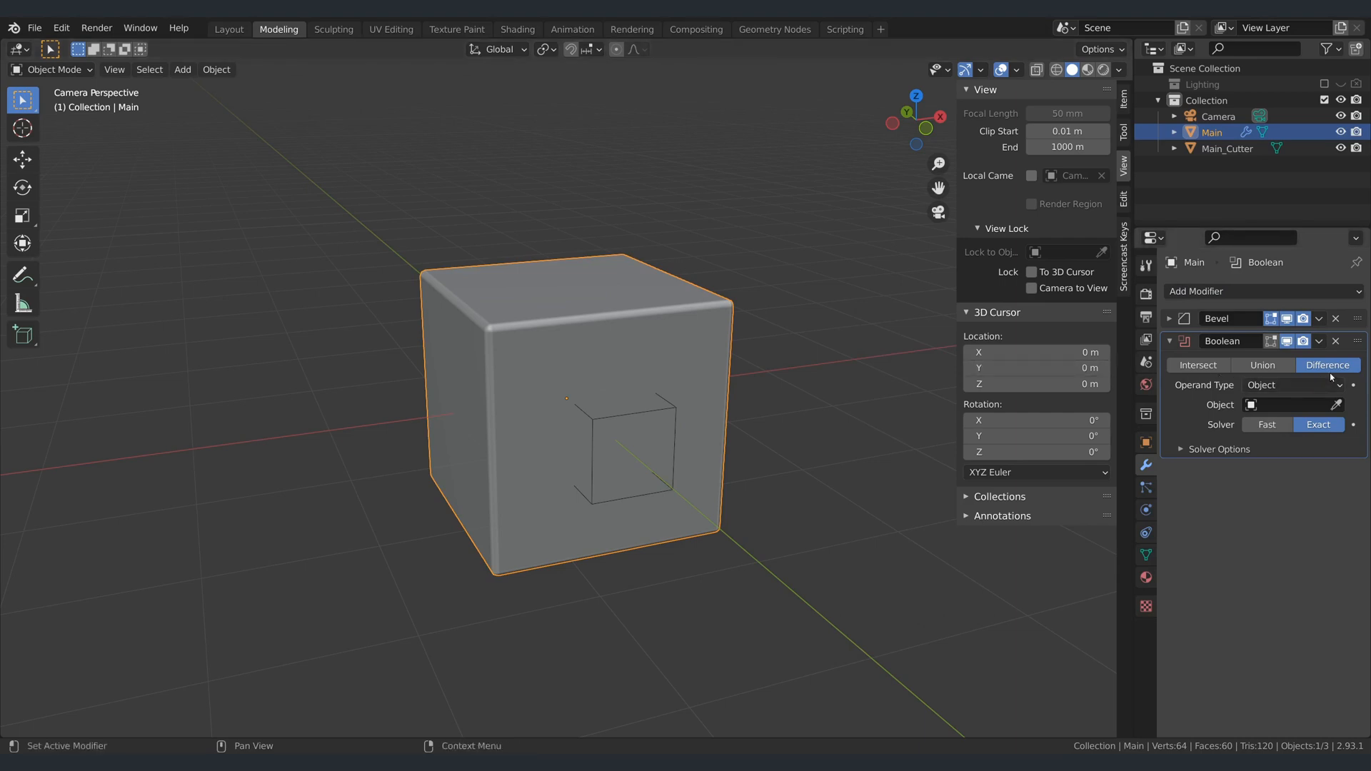
pyautogui.click(1339, 404)
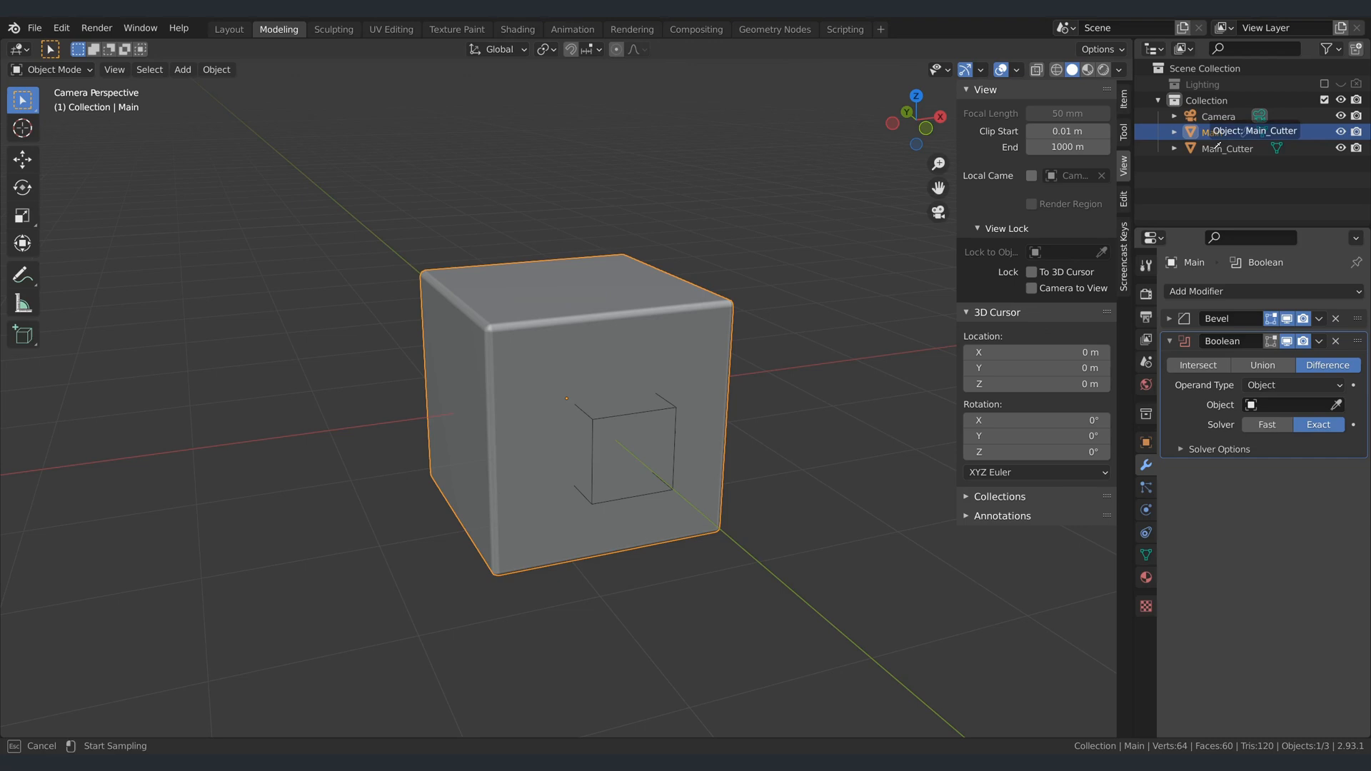
pyautogui.click(1285, 404)
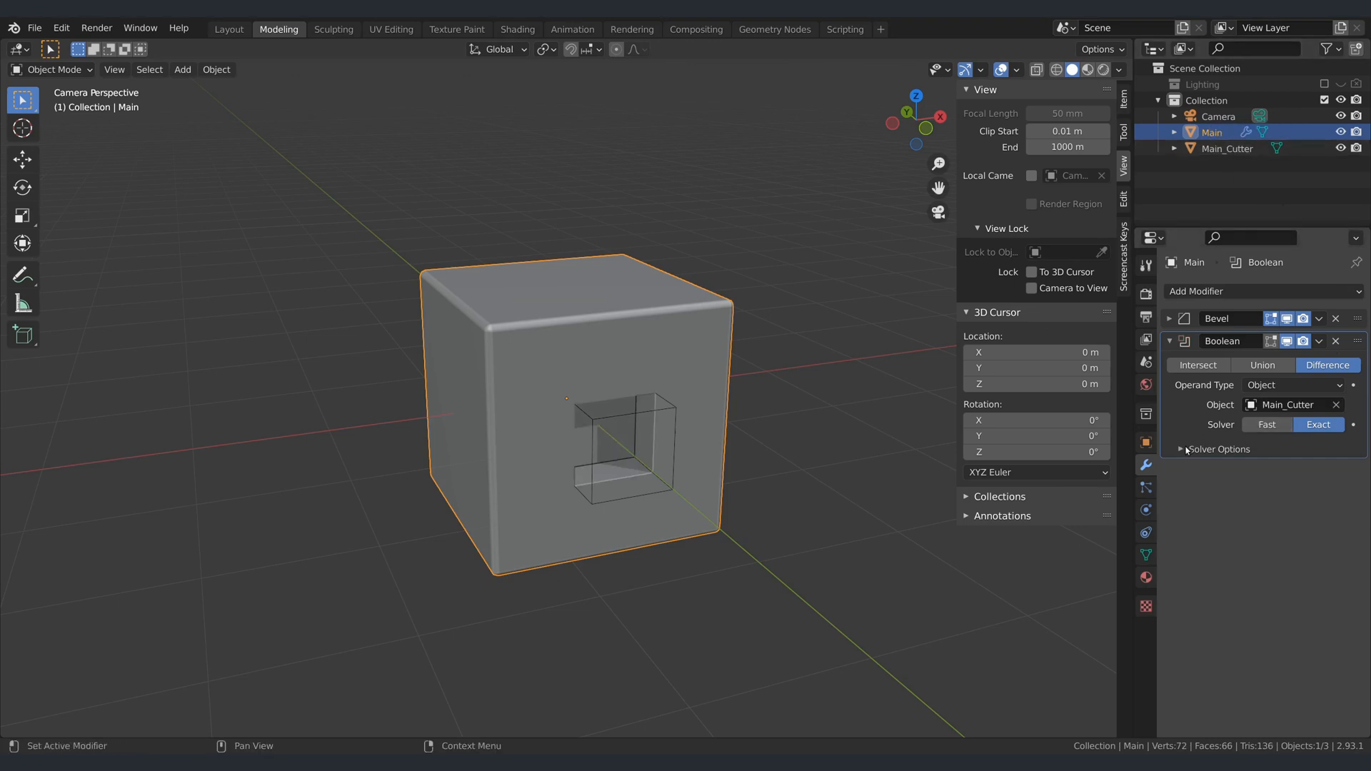
pyautogui.click(1181, 449)
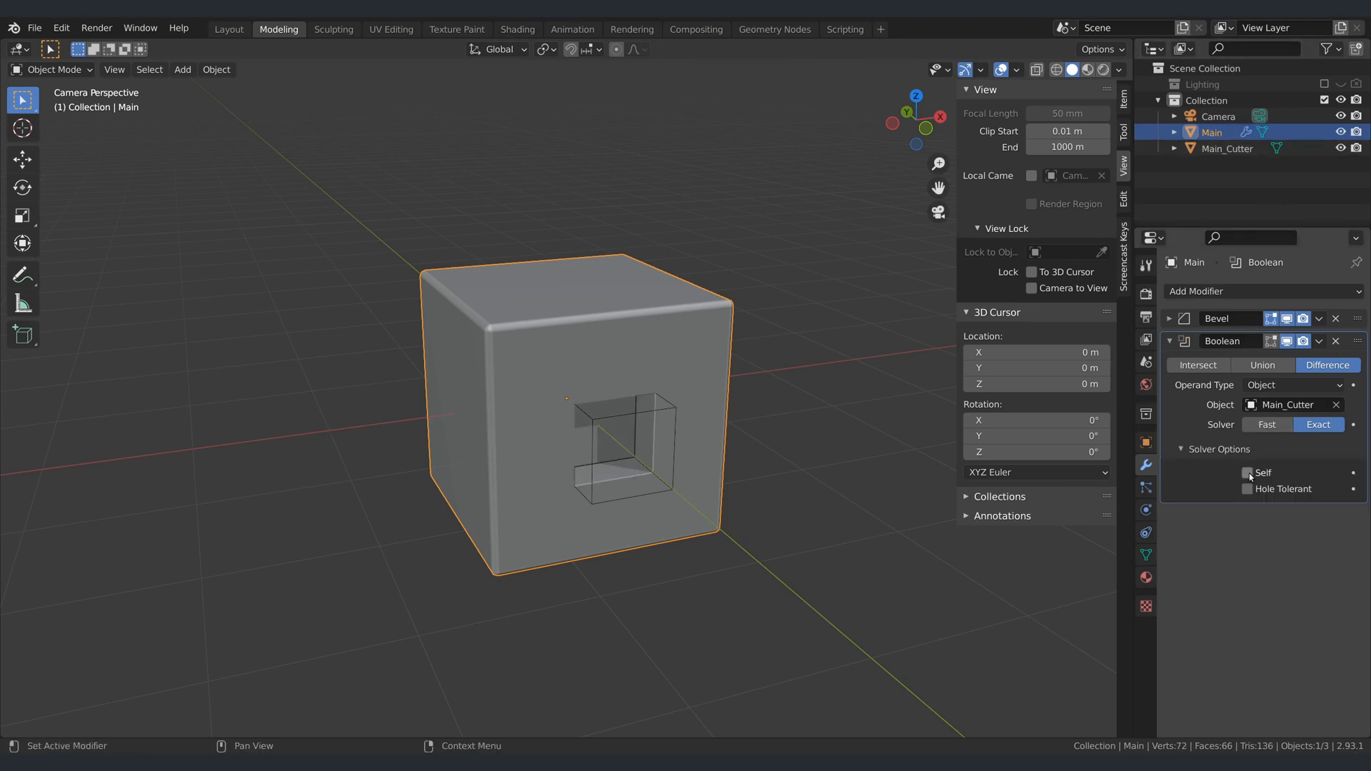
pyautogui.click(1248, 468)
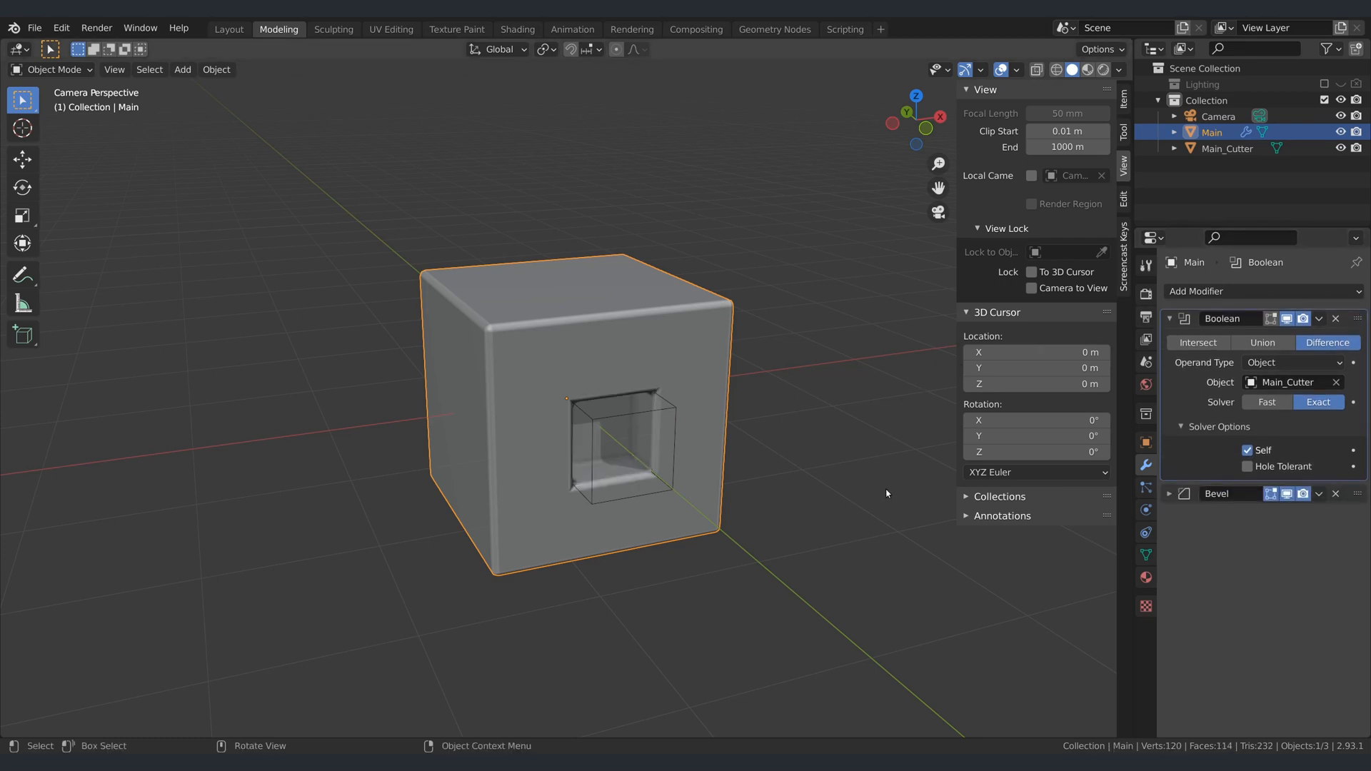
pyautogui.moveTo(269, 640)
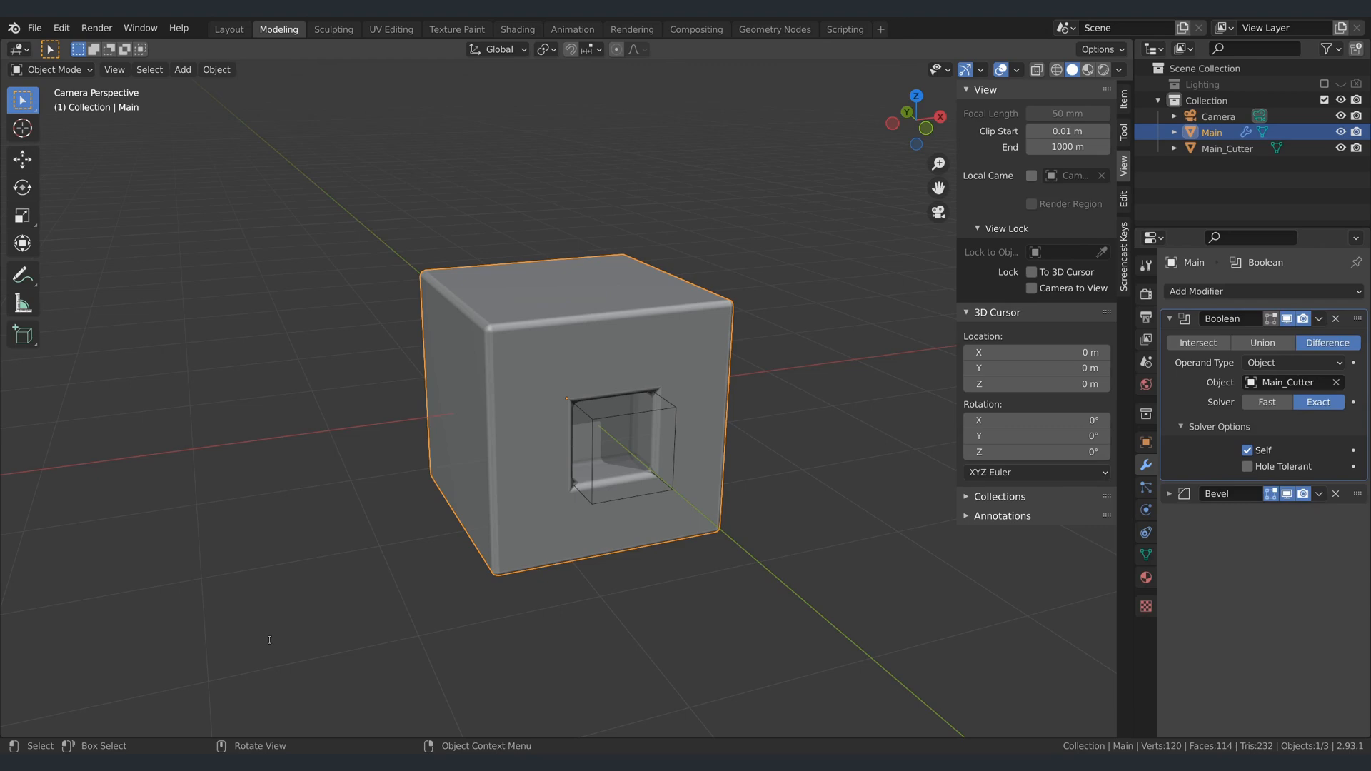
pyautogui.moveTo(271, 640)
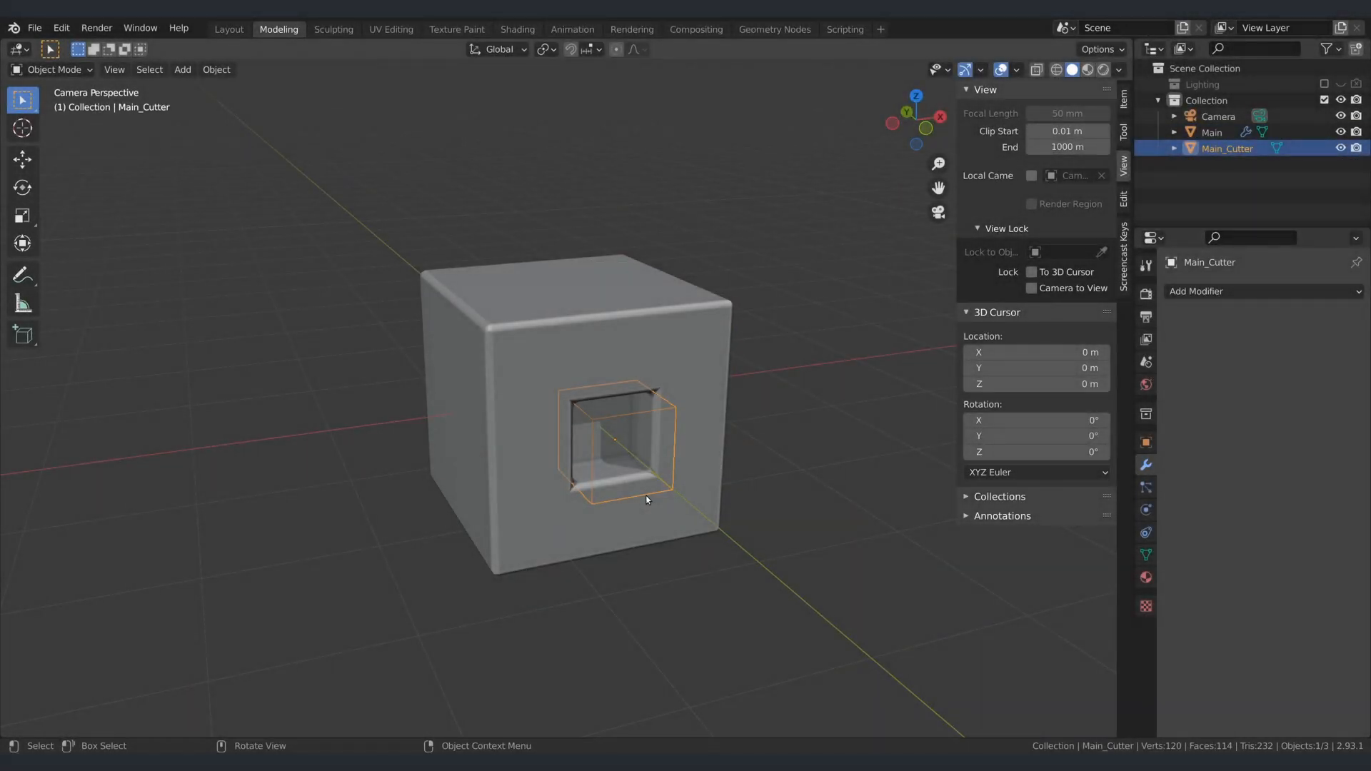
pyautogui.press('g')
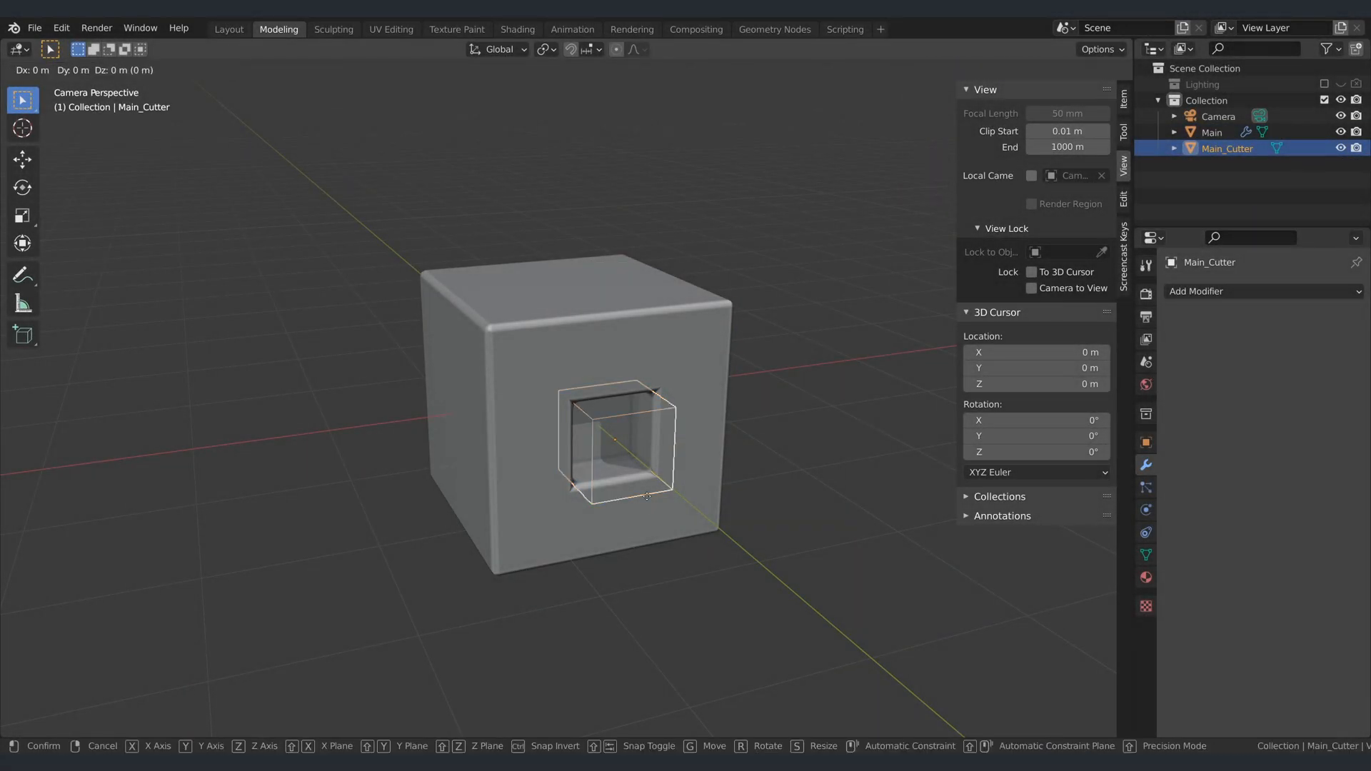
pyautogui.moveTo(612, 446); pyautogui.dragTo(516, 415)
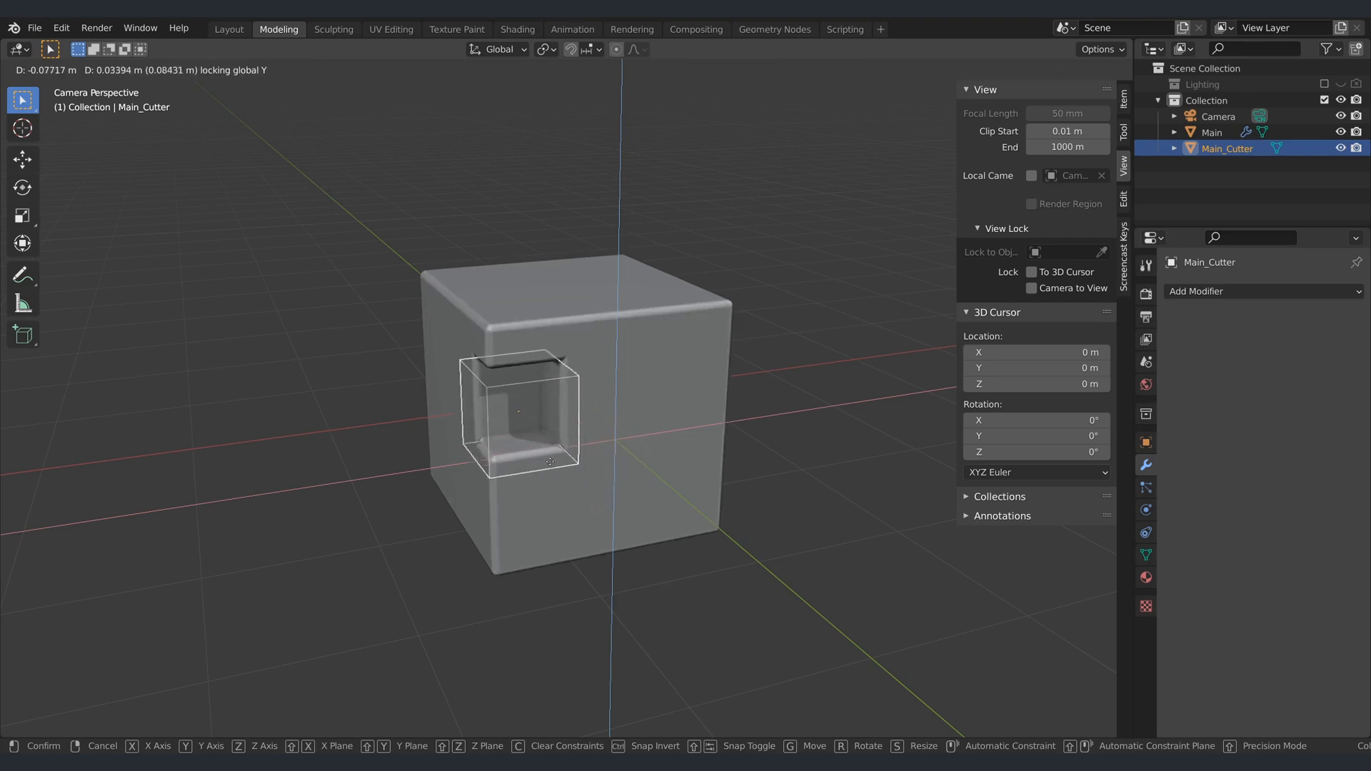
pyautogui.moveTo(519, 411); pyautogui.dragTo(645, 504)
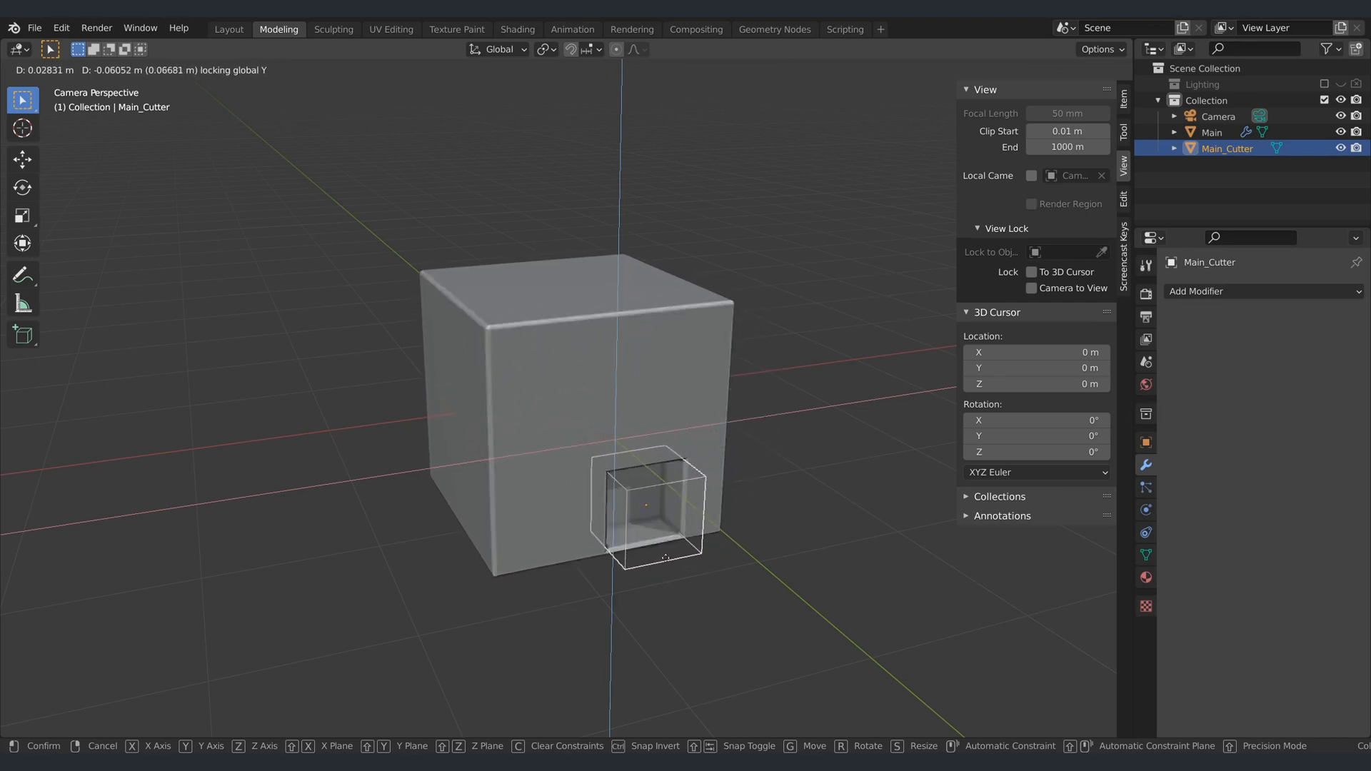
pyautogui.moveTo(647, 506); pyautogui.dragTo(573, 472)
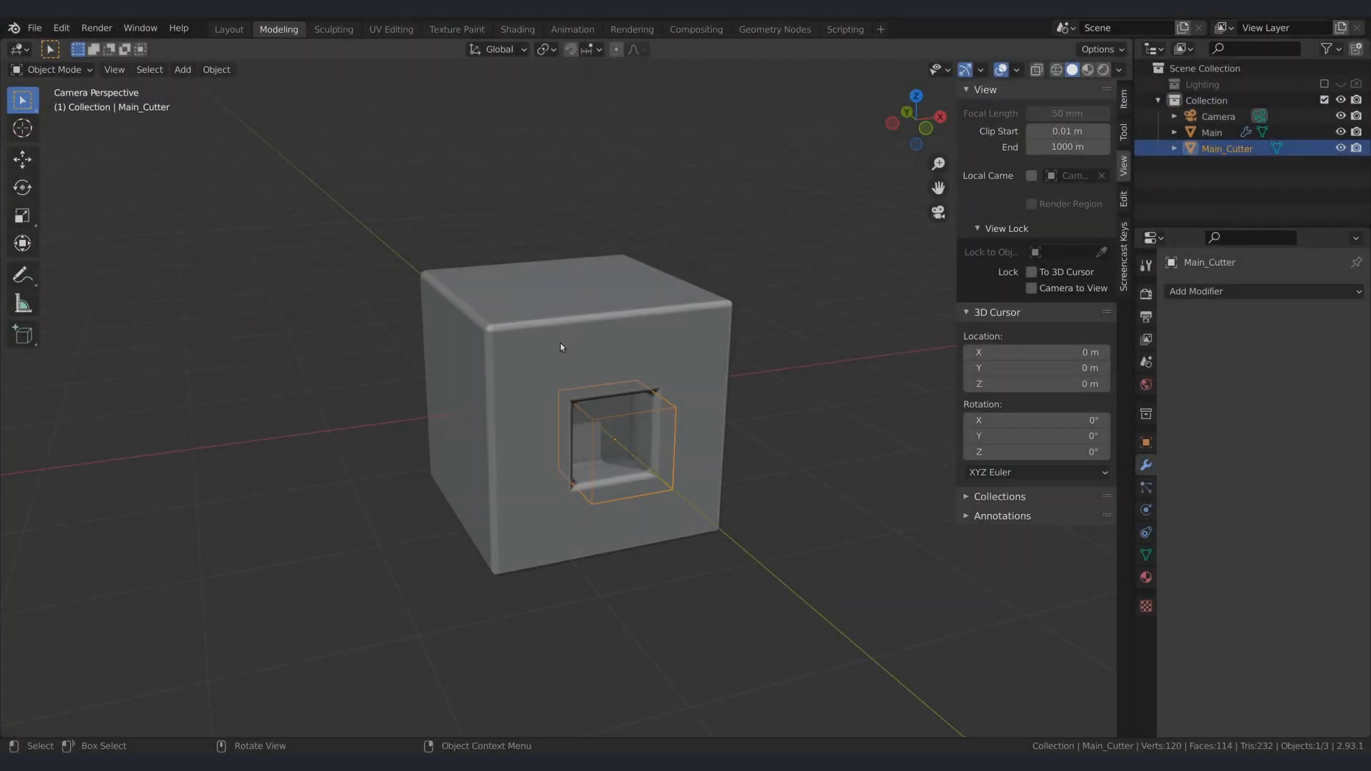
# Duplicate Main as Main_Duplicate and set its Boolean operation to Intersect.
pyautogui.click(1212, 131)
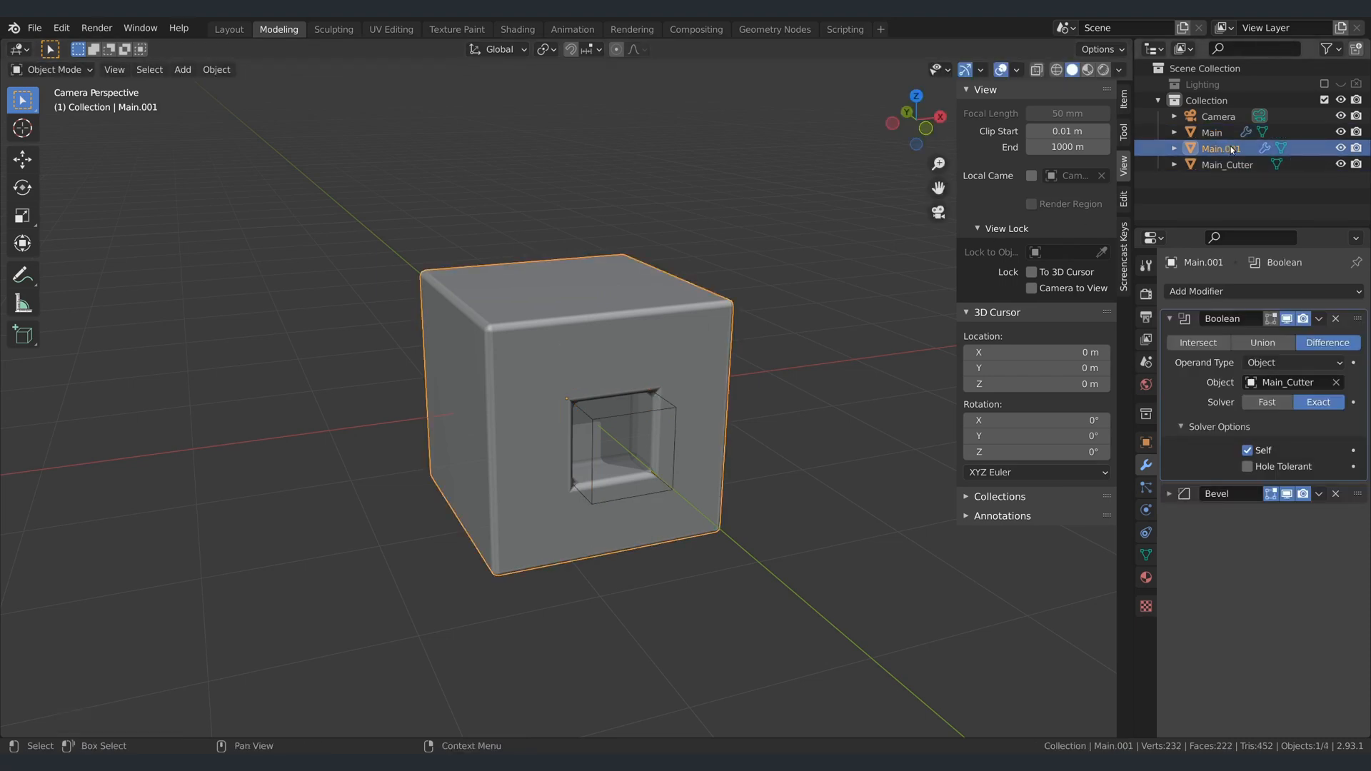
pyautogui.doubleClick(1217, 147)
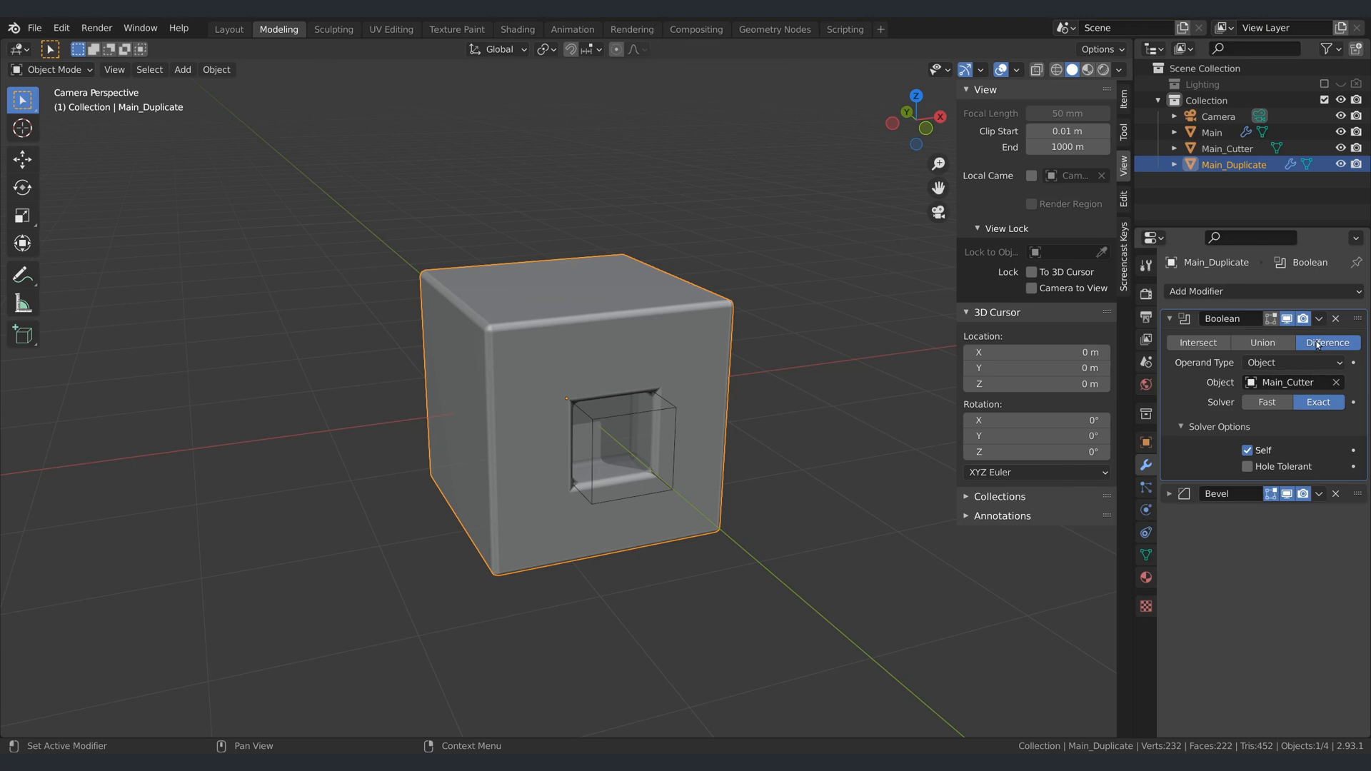
pyautogui.moveTo(1198, 341)
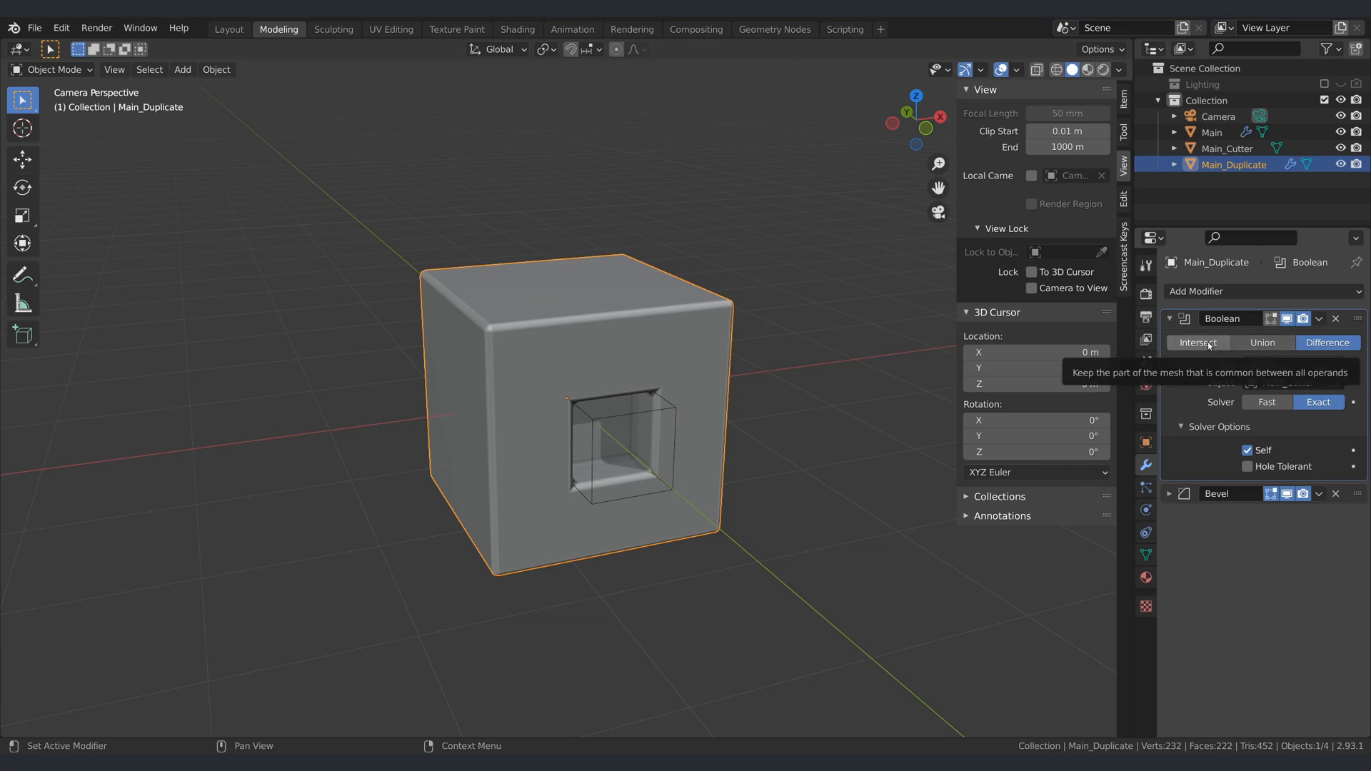
pyautogui.click(1198, 341)
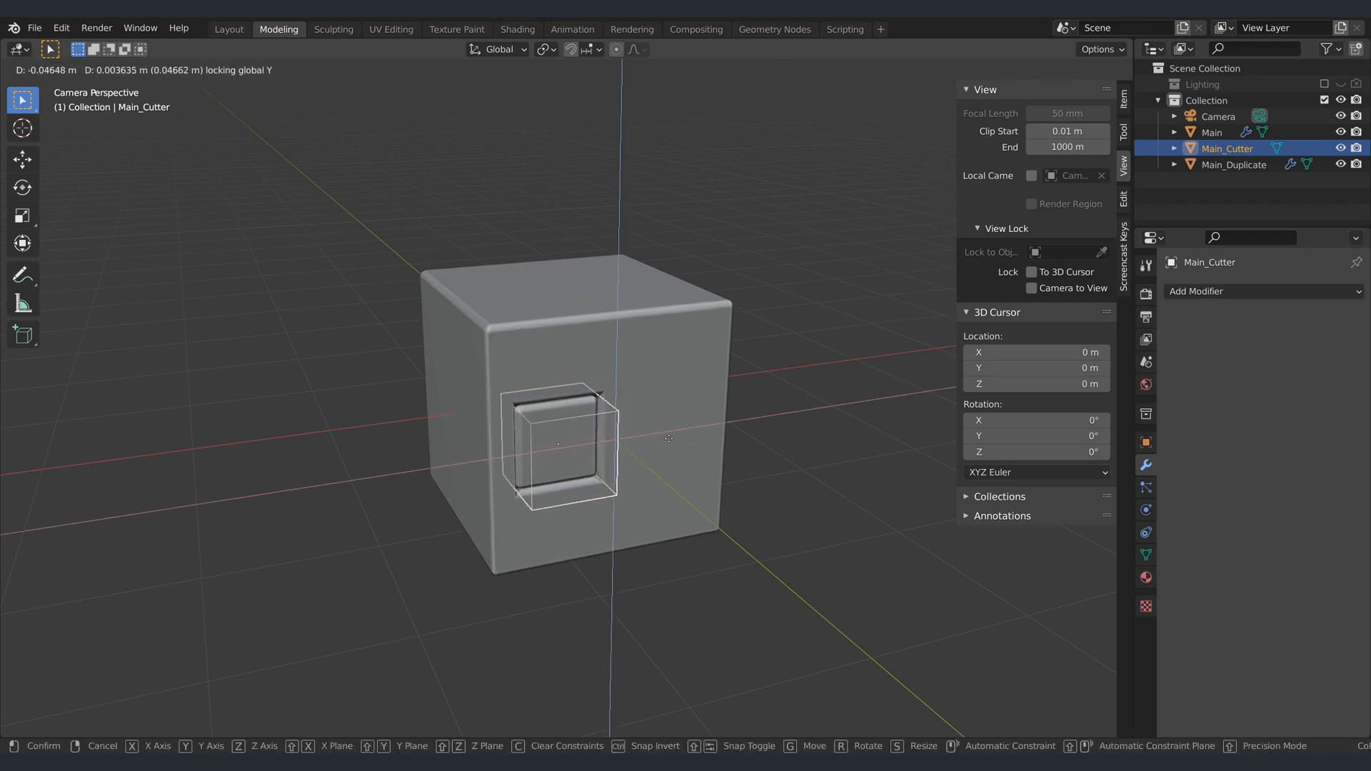
pyautogui.moveTo(558, 437); pyautogui.dragTo(682, 329)
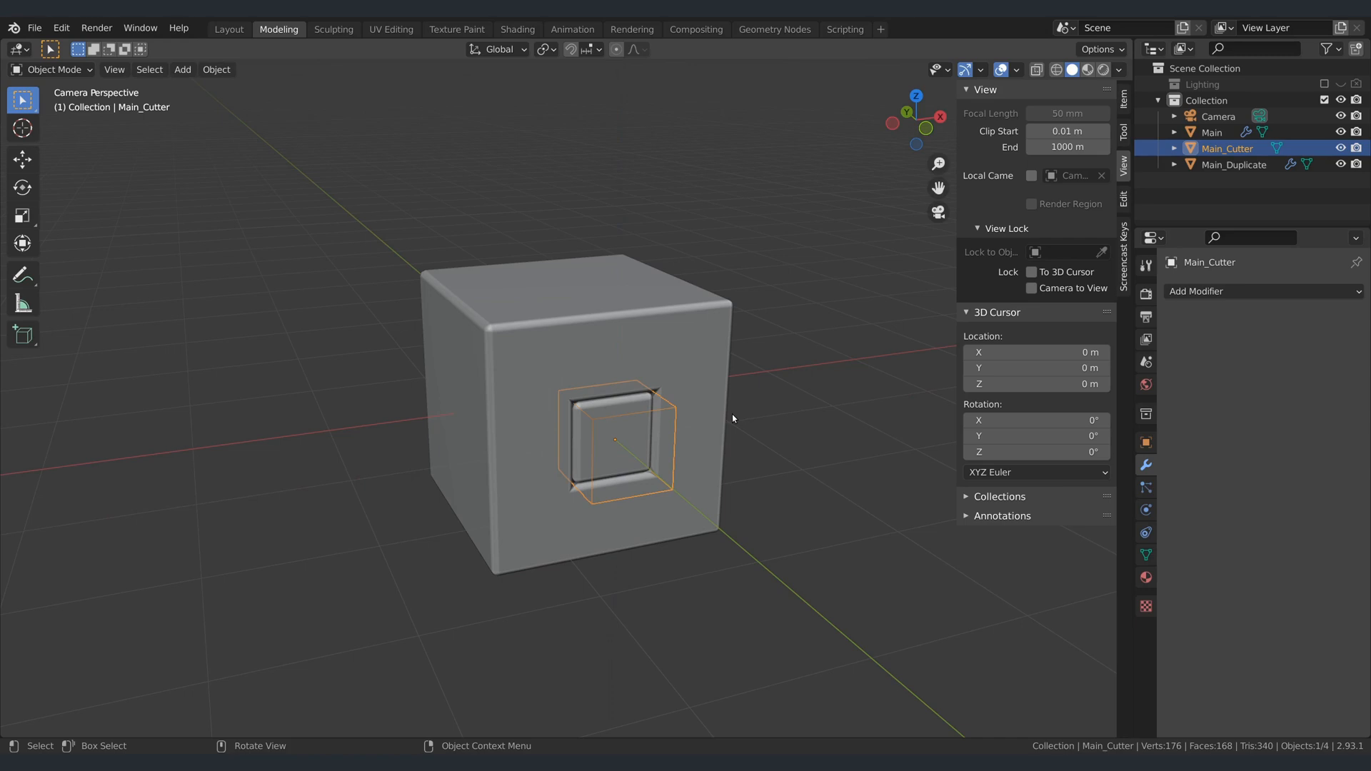
pyautogui.moveTo(259, 640)
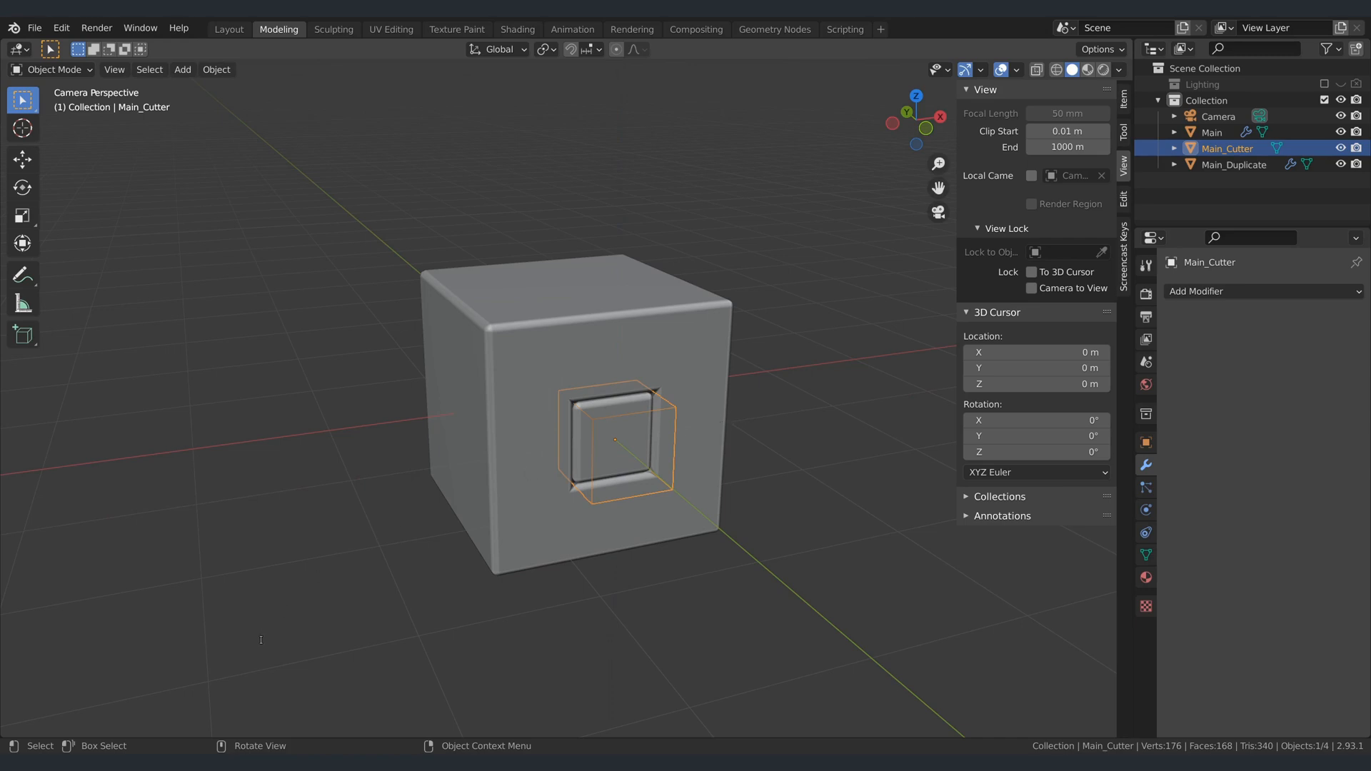
pyautogui.moveTo(486, 661)
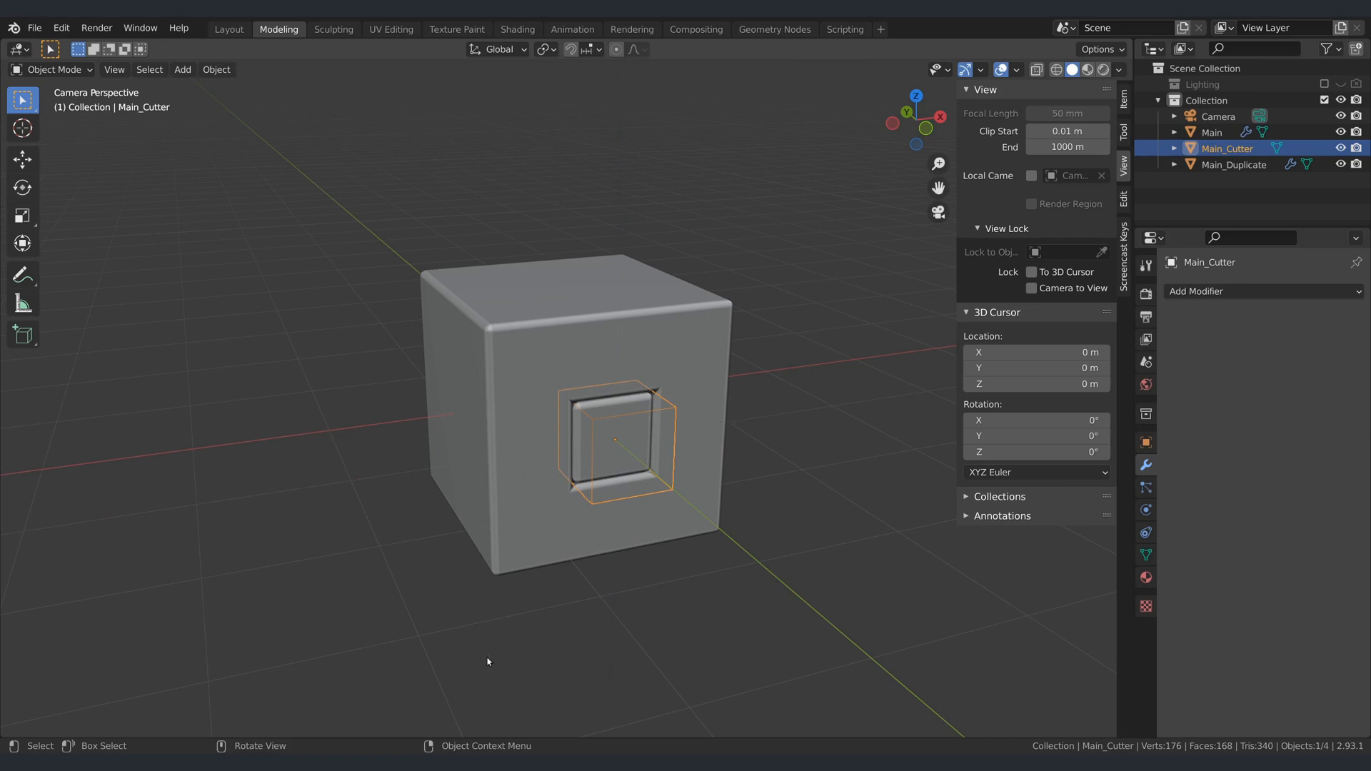
pyautogui.moveTo(629, 573)
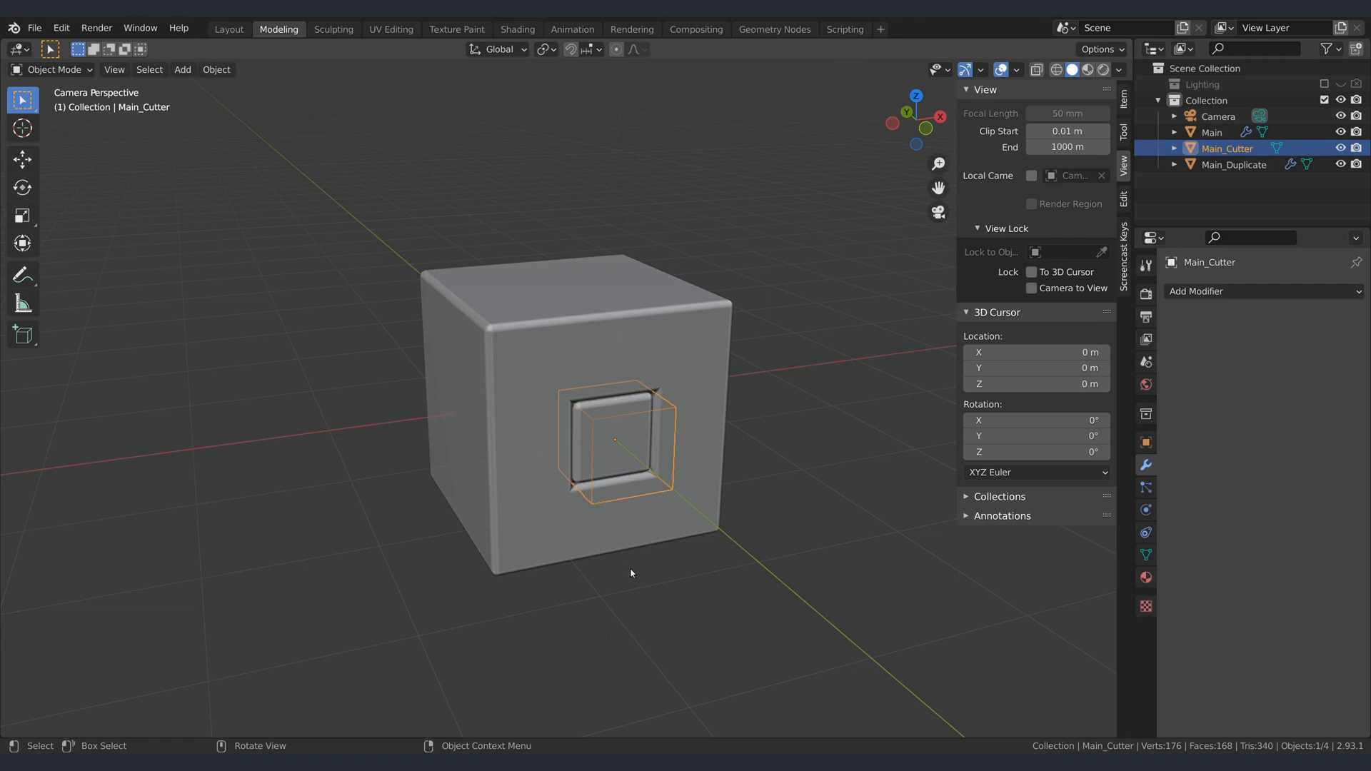
# Scale the cutter by 5 along Z and duplicate it rotated 90° to form a cross through Main.
pyautogui.press('Tab')
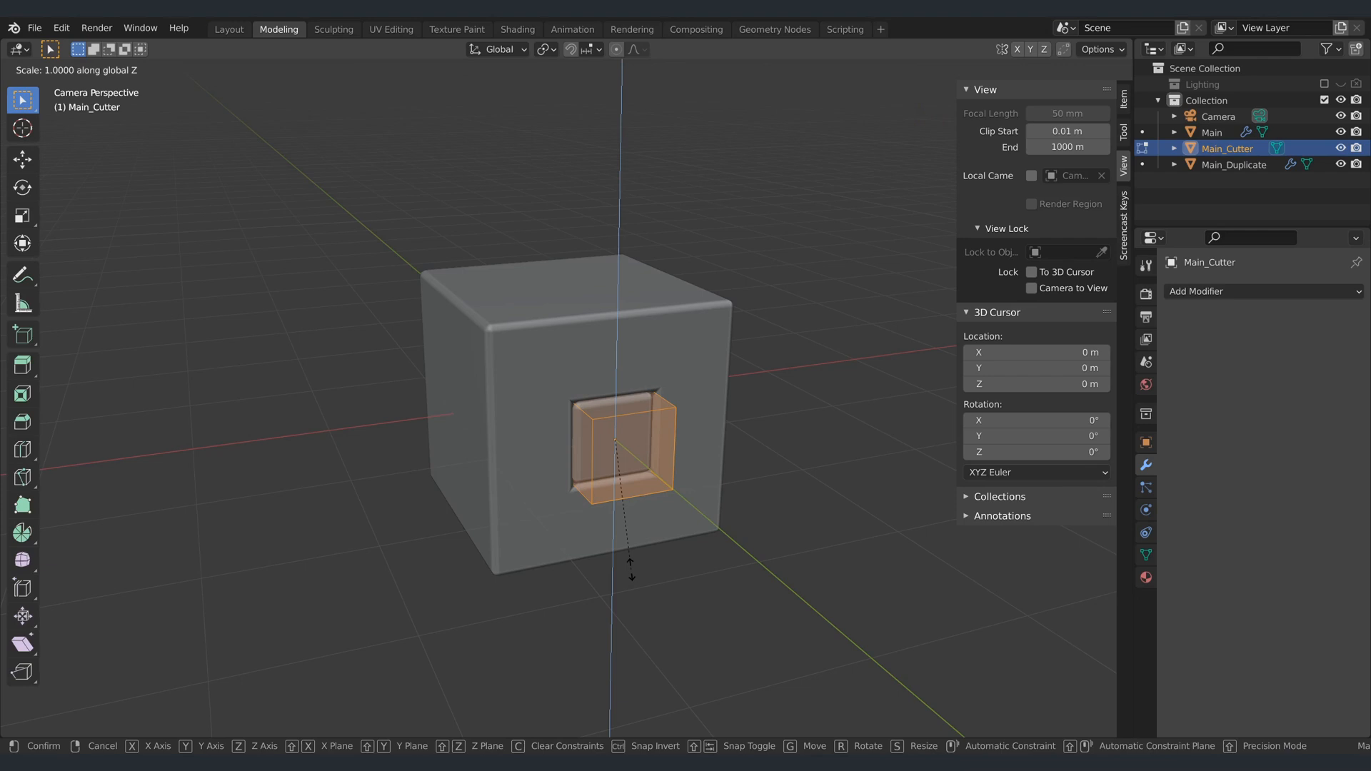
pyautogui.write('5')
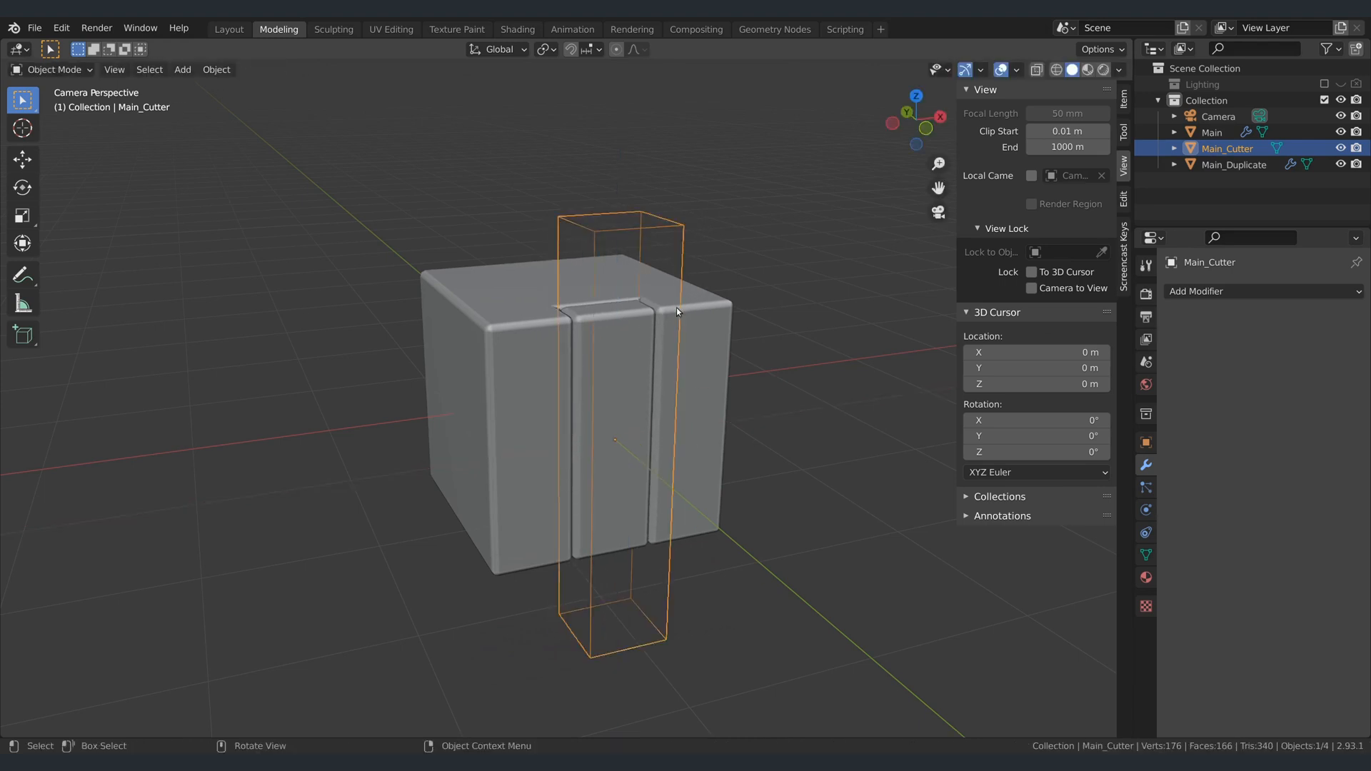
pyautogui.press('Tab')
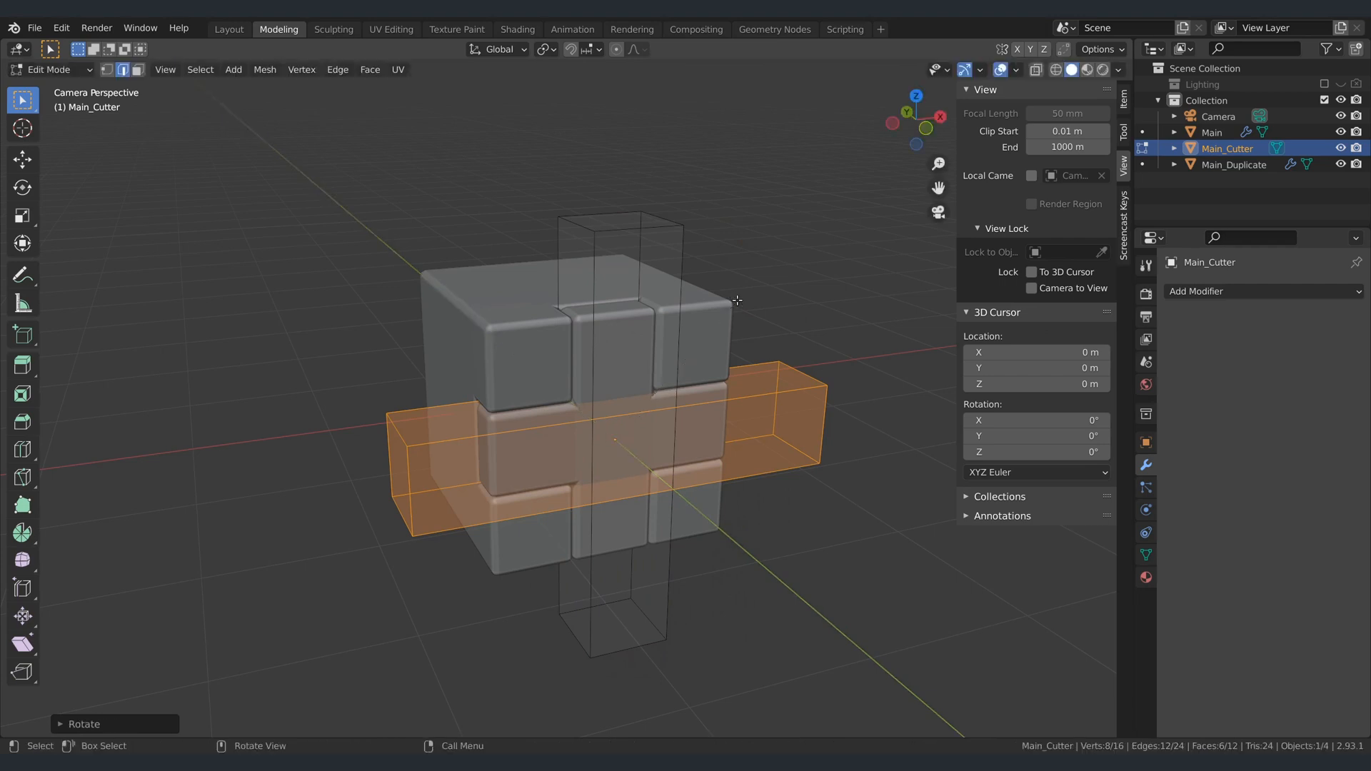
pyautogui.press('Tab')
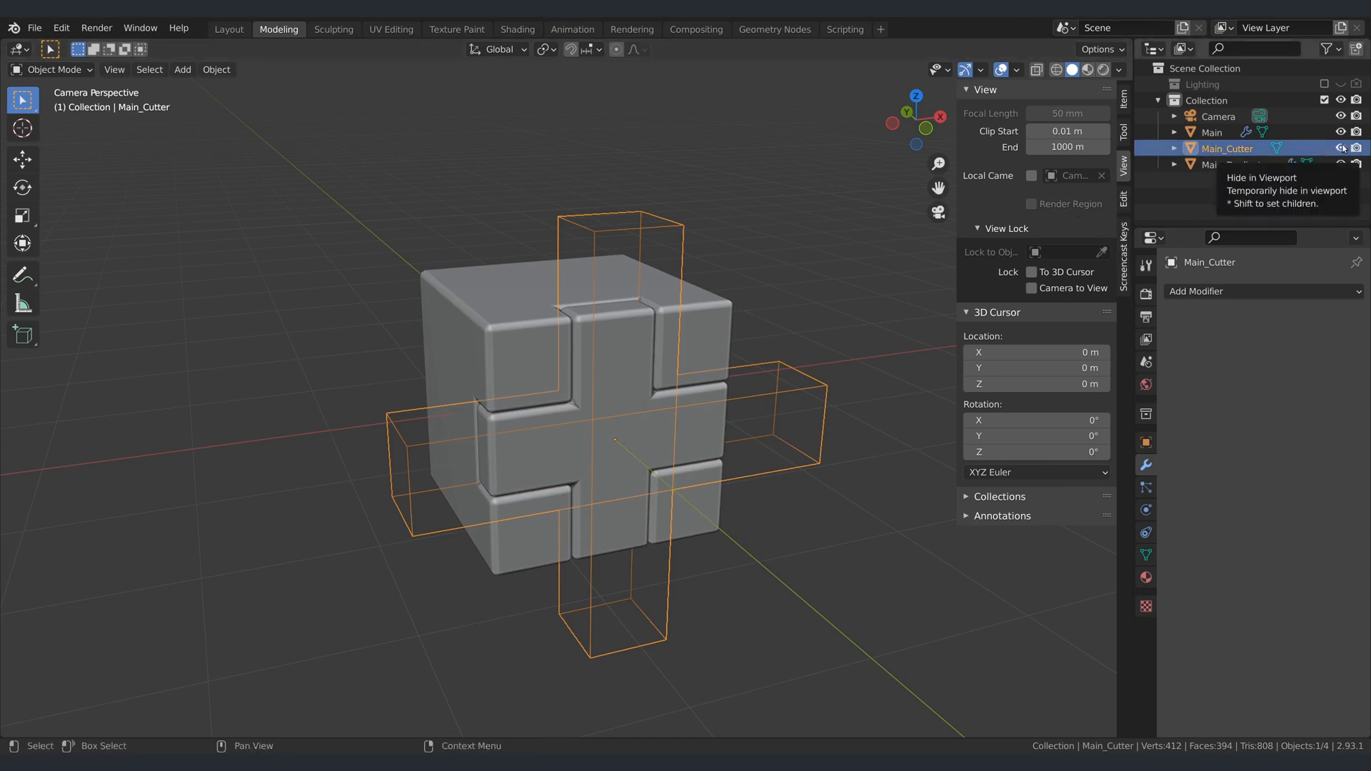
pyautogui.click(1341, 147)
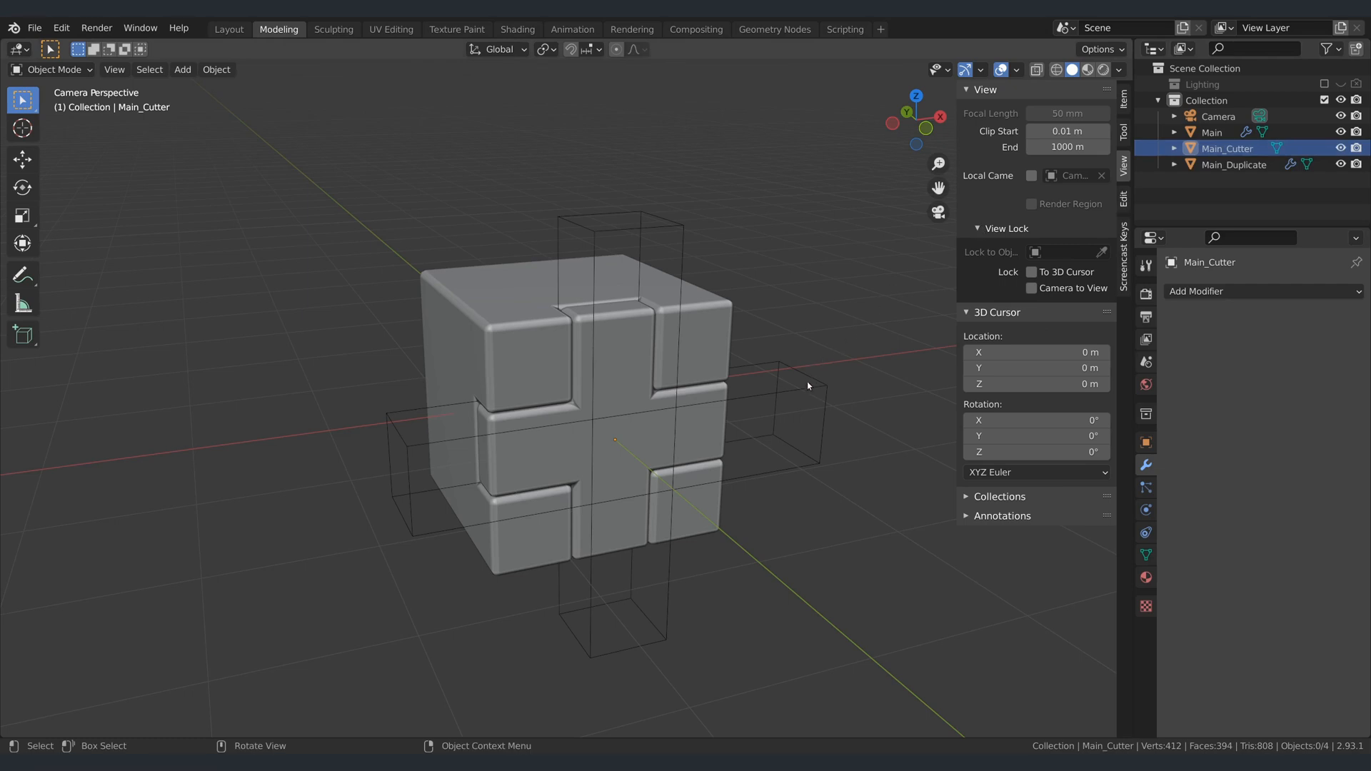
pyautogui.click(803, 389)
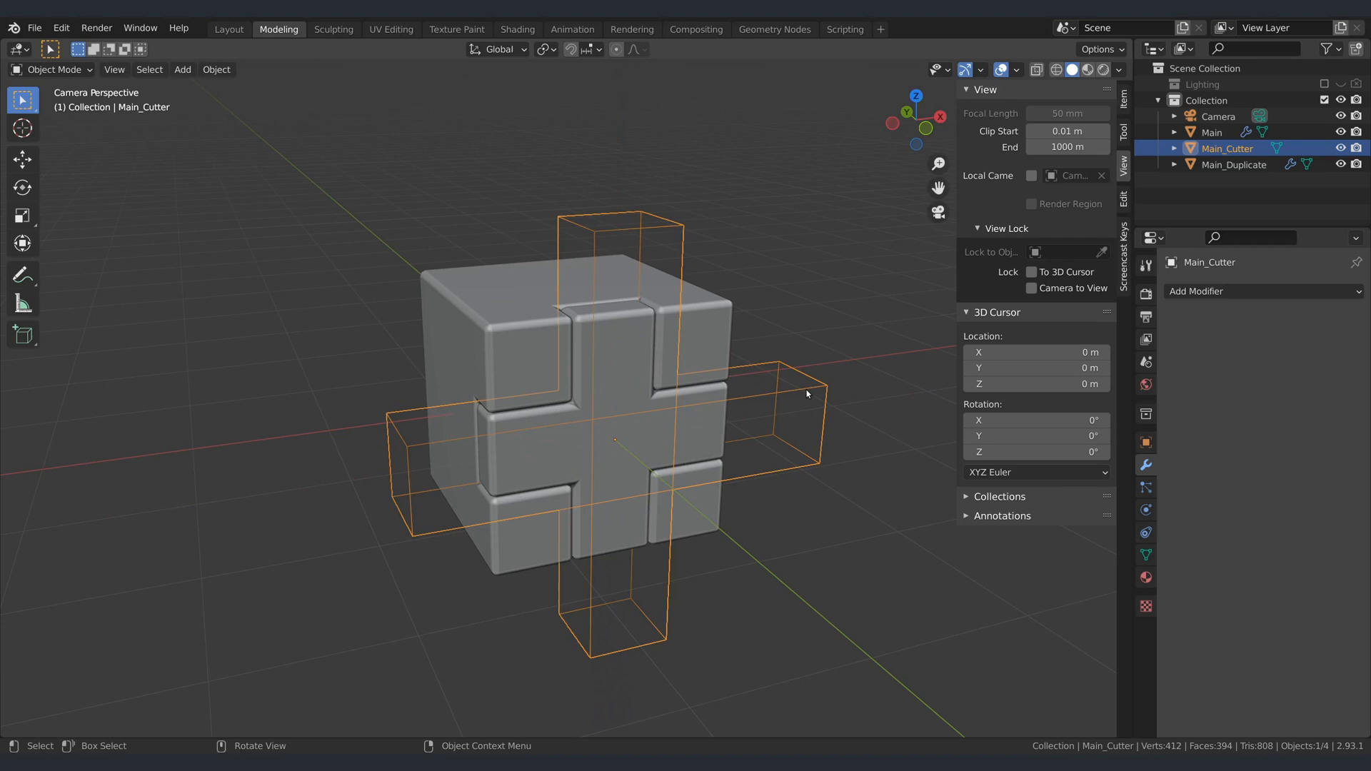
# Add a cylinder to the Main_Cutter mesh and scale it down to bore a round hole in the top face.
pyautogui.press('Tab')
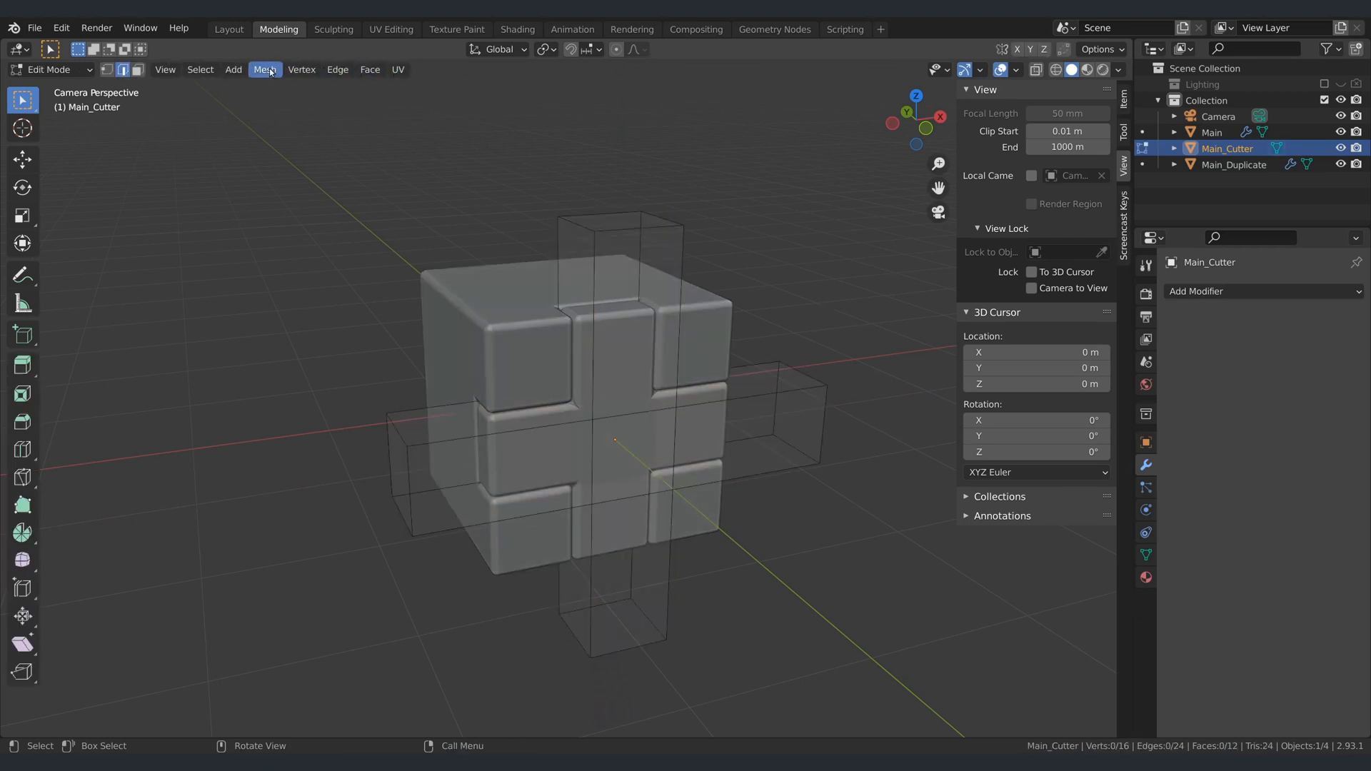
pyautogui.click(233, 69)
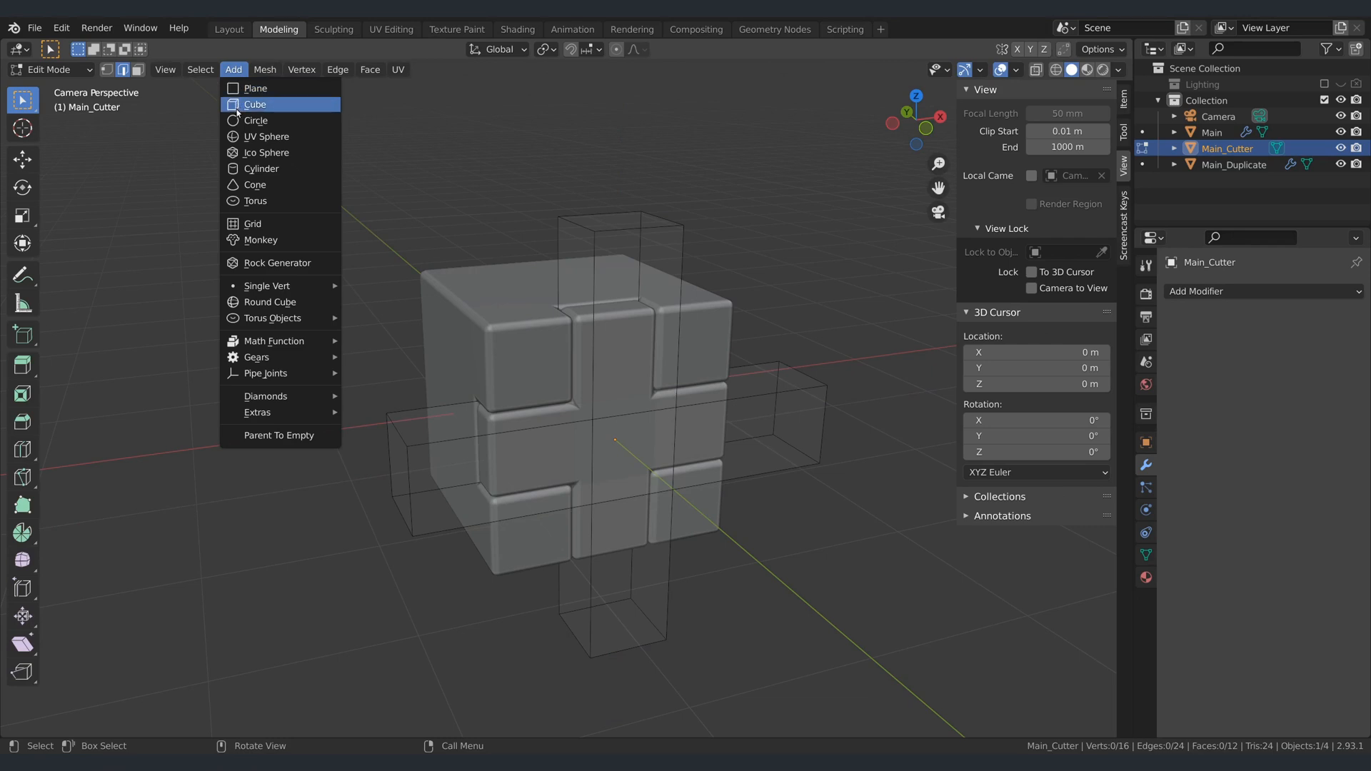
pyautogui.click(261, 168)
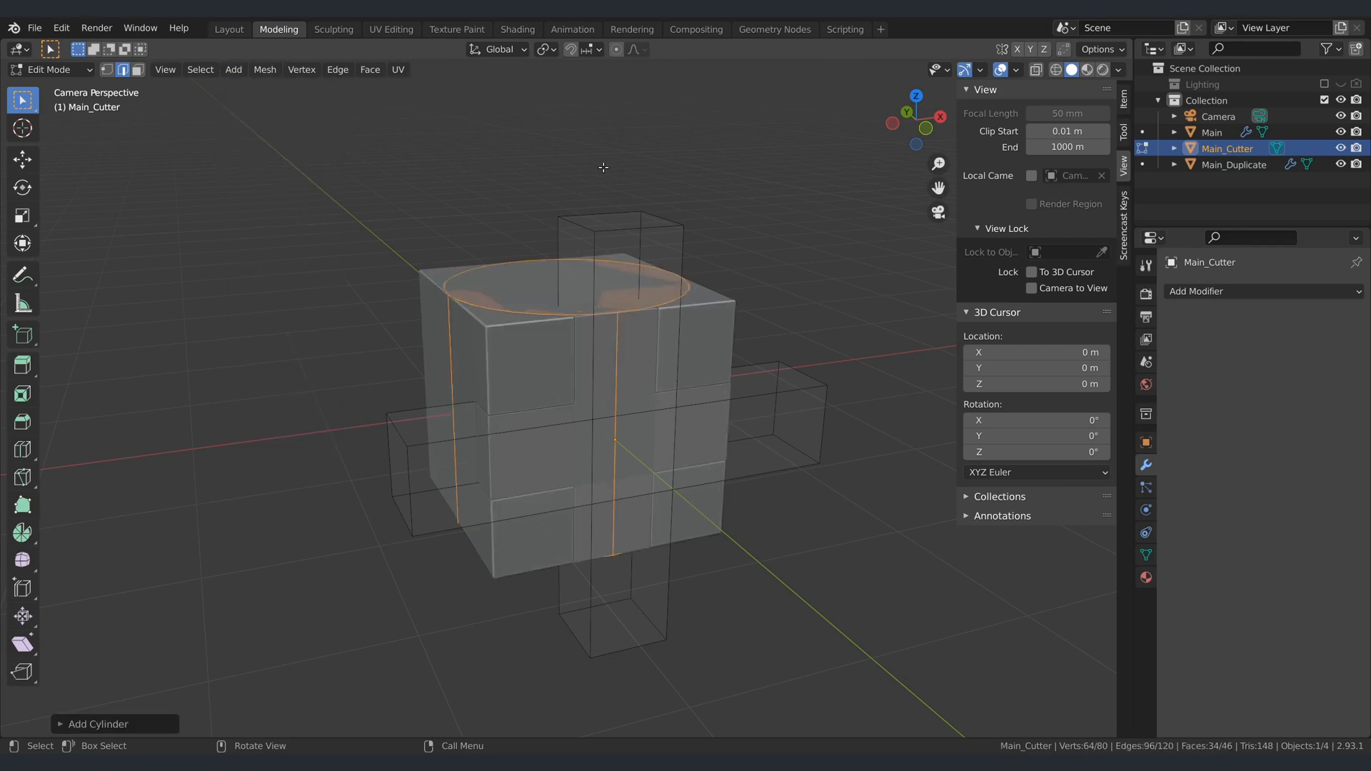
pyautogui.press('s')
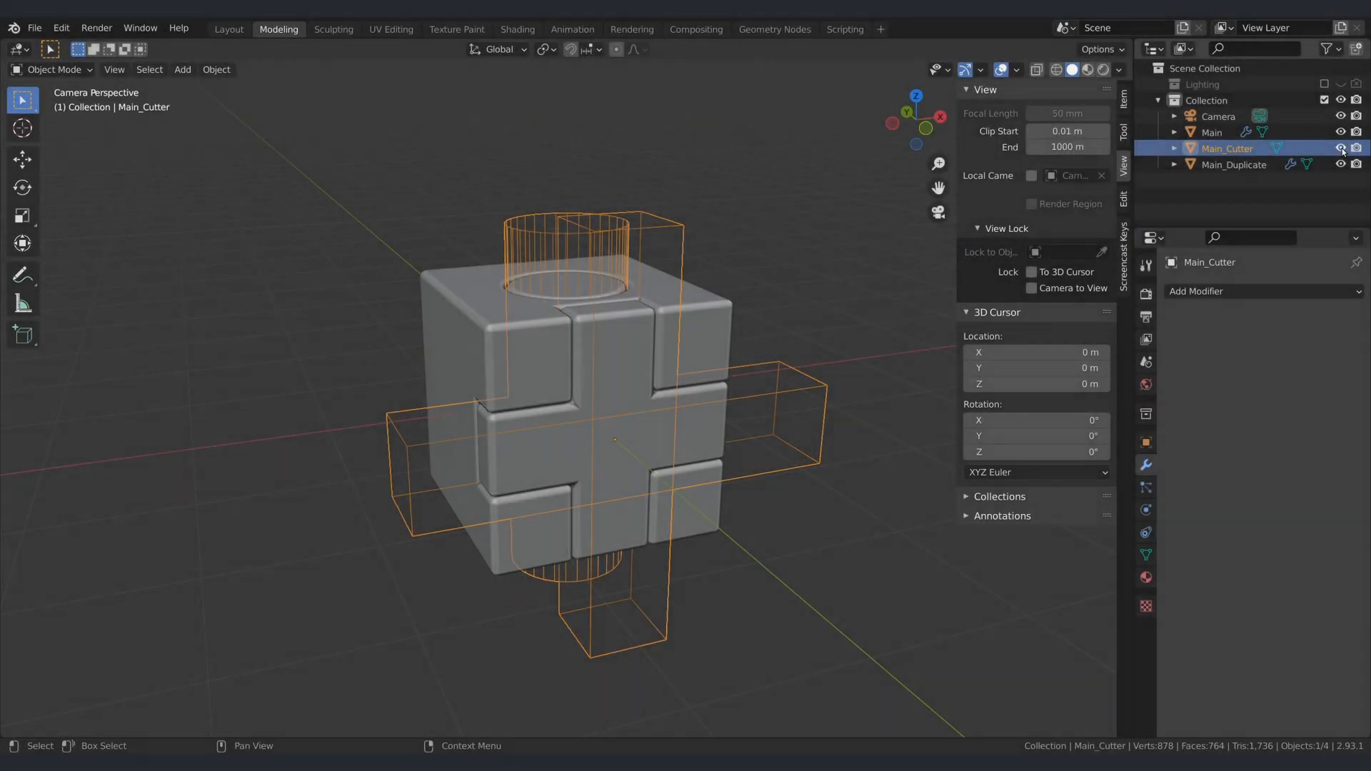
pyautogui.click(1341, 147)
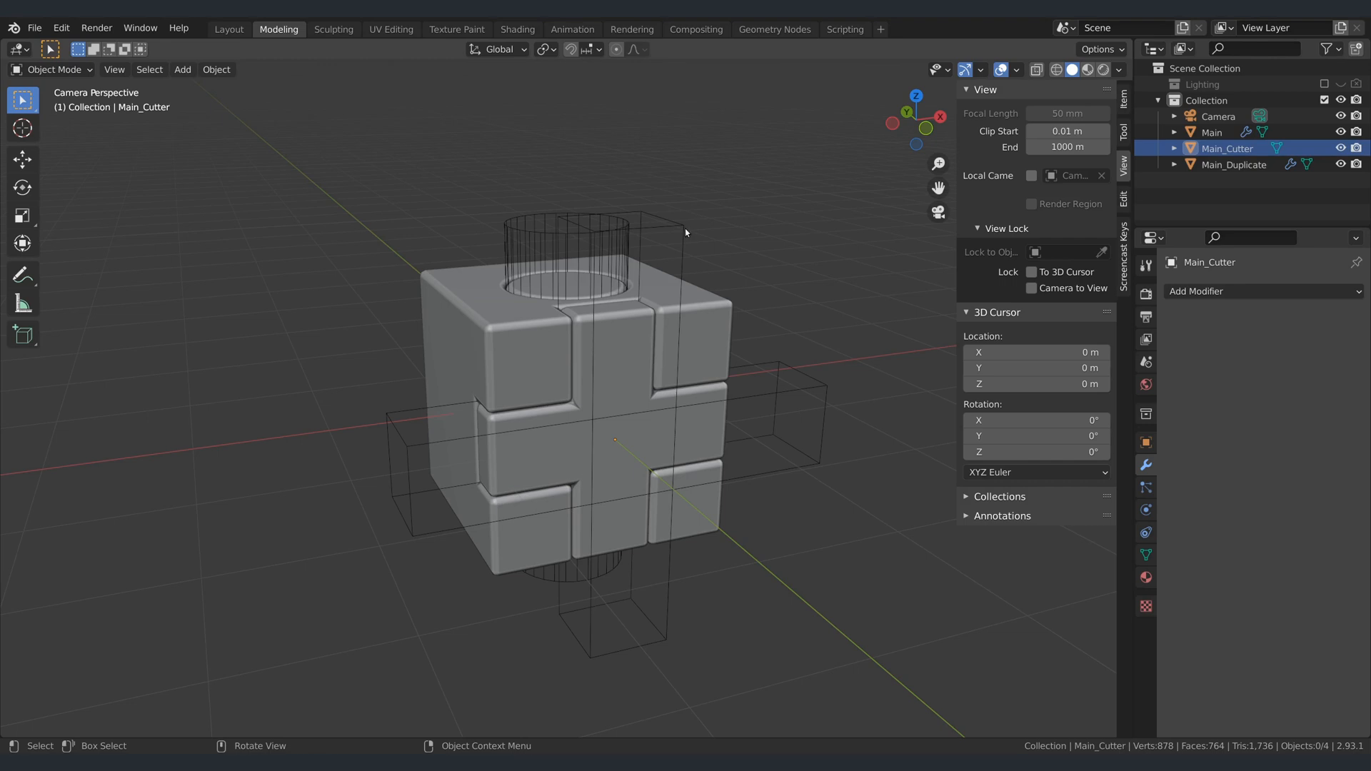
pyautogui.moveTo(754, 253)
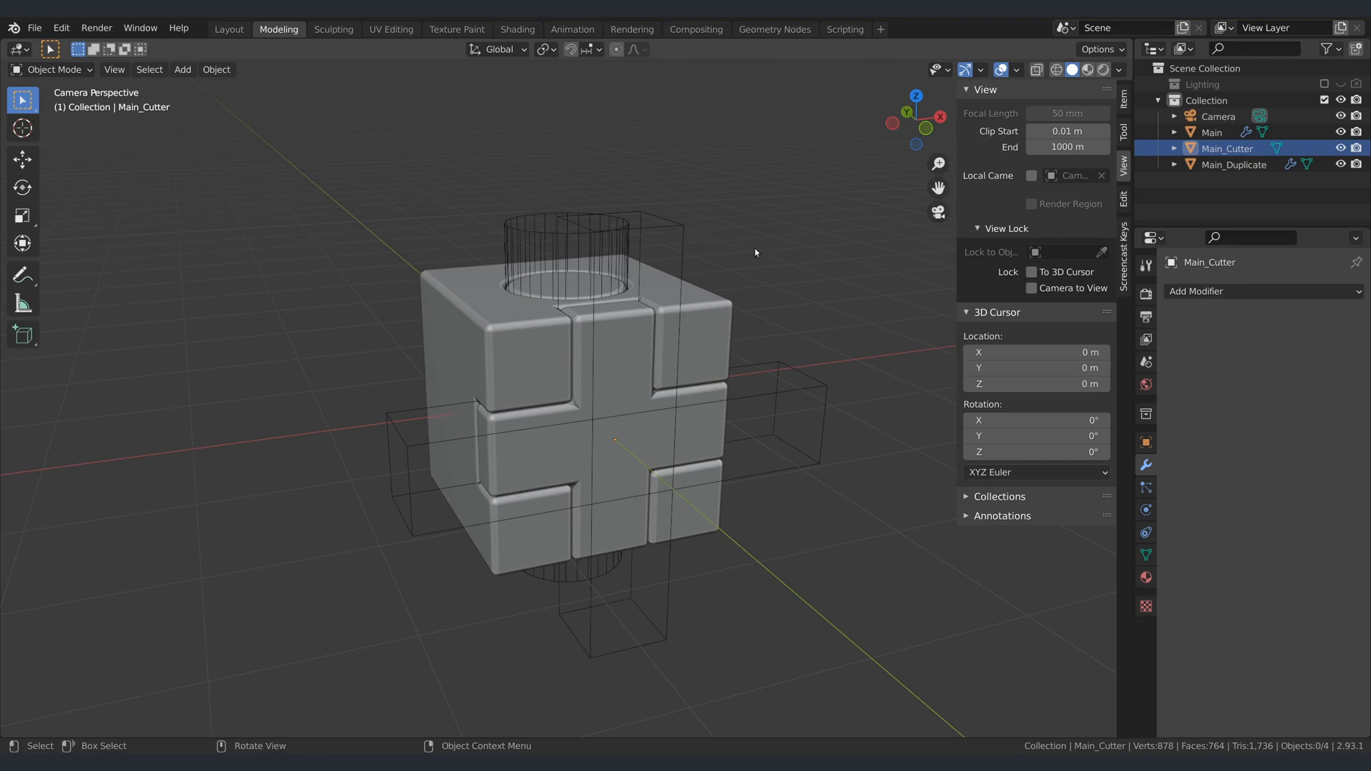
pyautogui.moveTo(783, 251)
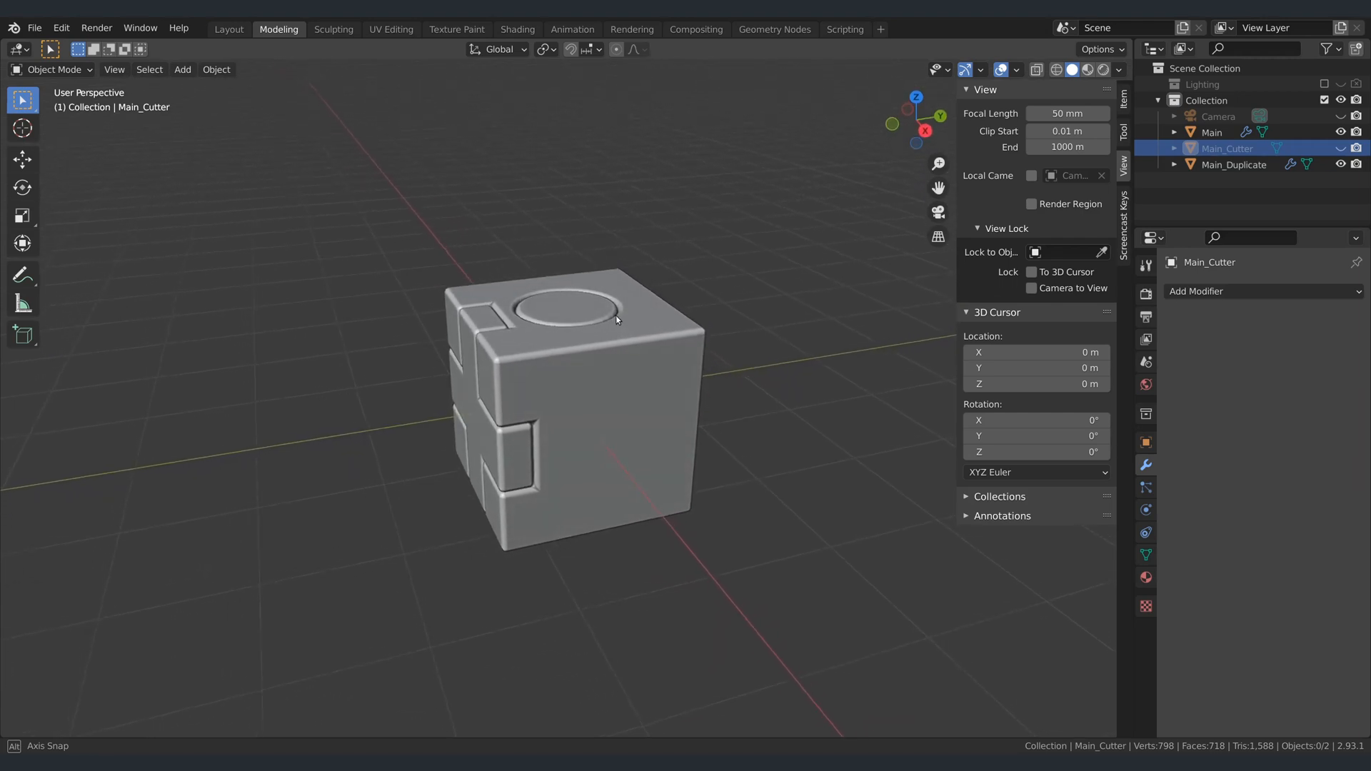
# Orbit the viewport over the top and side to inspect the circular and cross-shaped inset panels.
pyautogui.moveTo(617, 319); pyautogui.dragTo(642, 396)
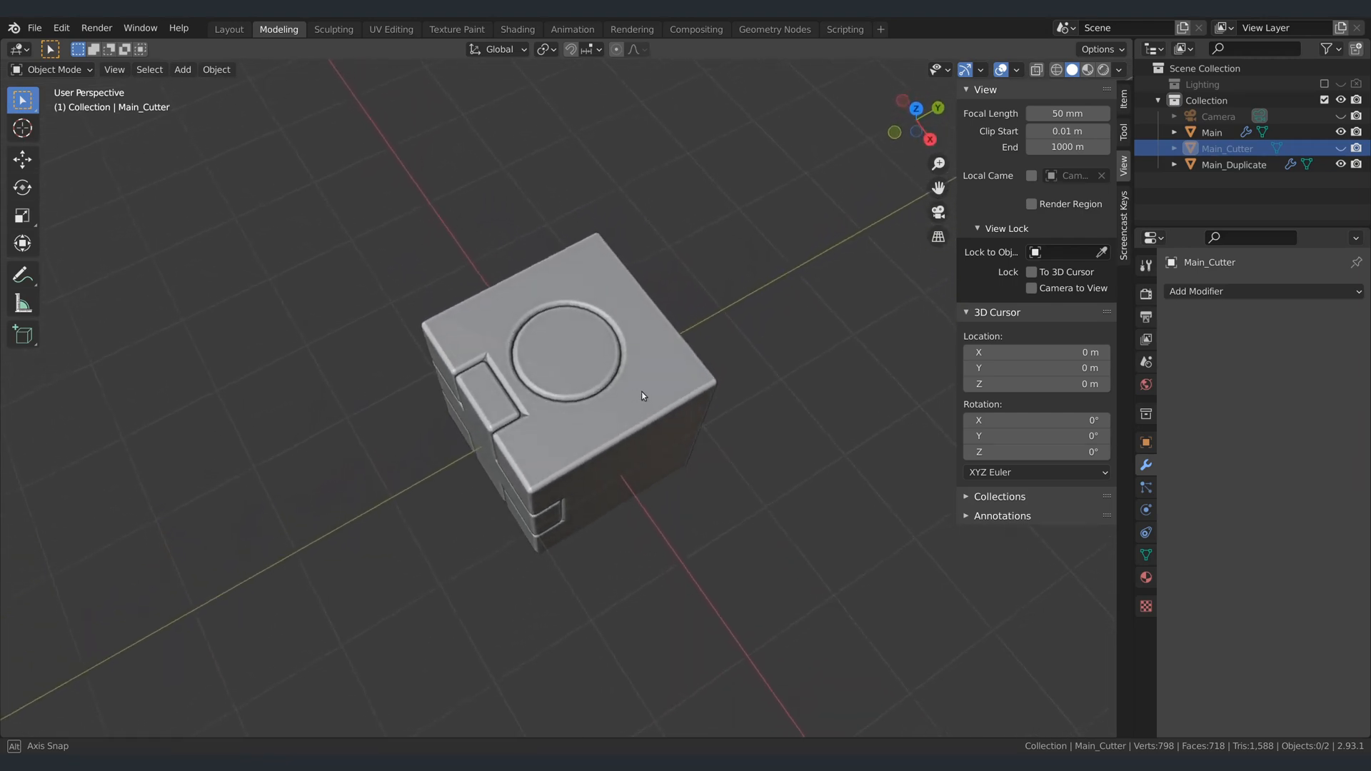
pyautogui.moveTo(642, 395); pyautogui.dragTo(748, 402)
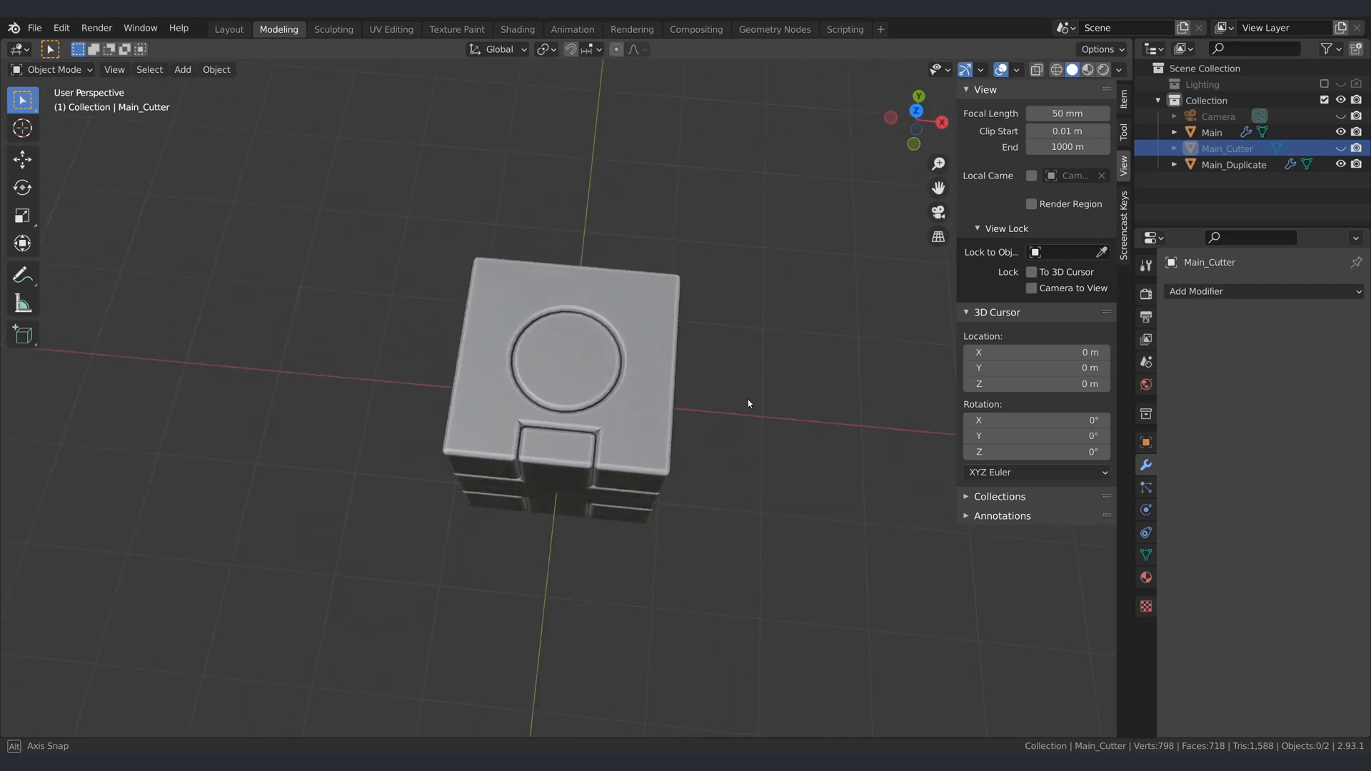
pyautogui.moveTo(747, 403); pyautogui.dragTo(822, 344)
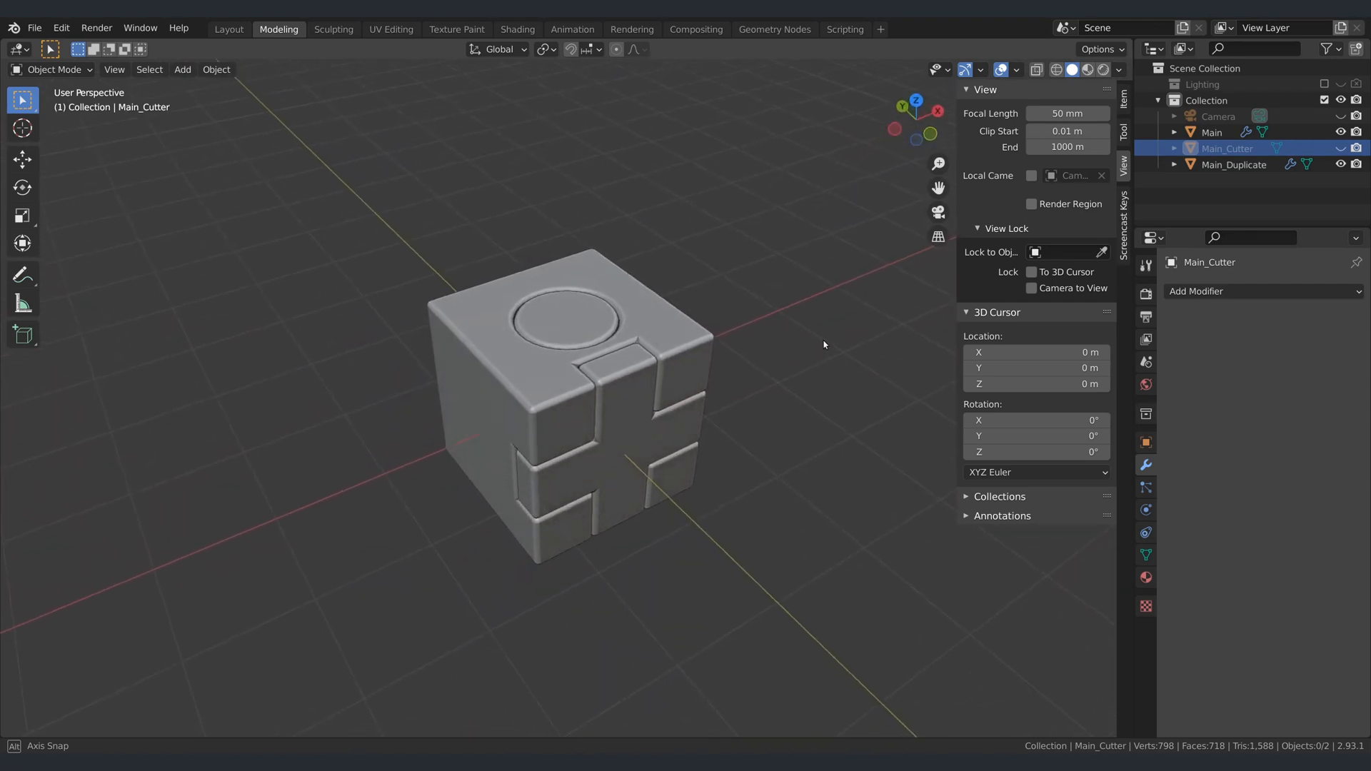
pyautogui.moveTo(822, 344); pyautogui.dragTo(792, 315)
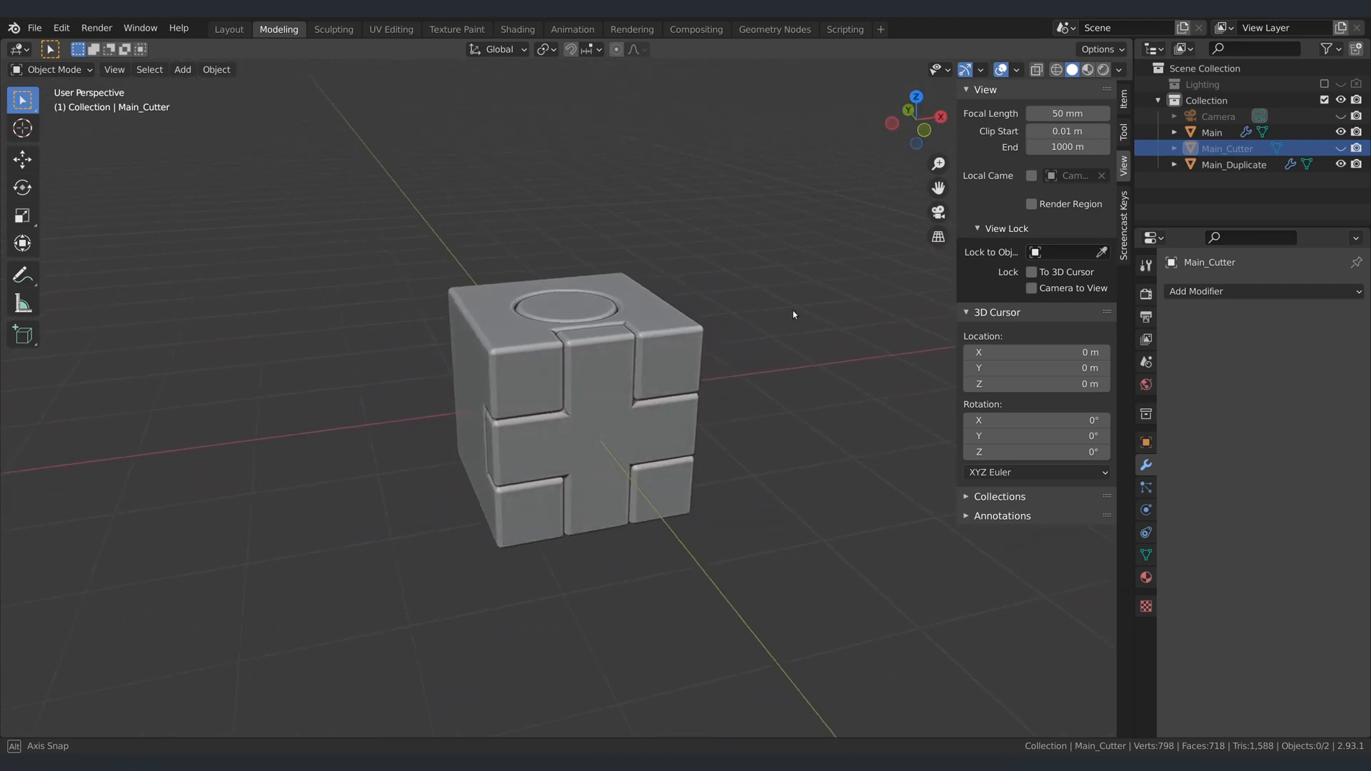